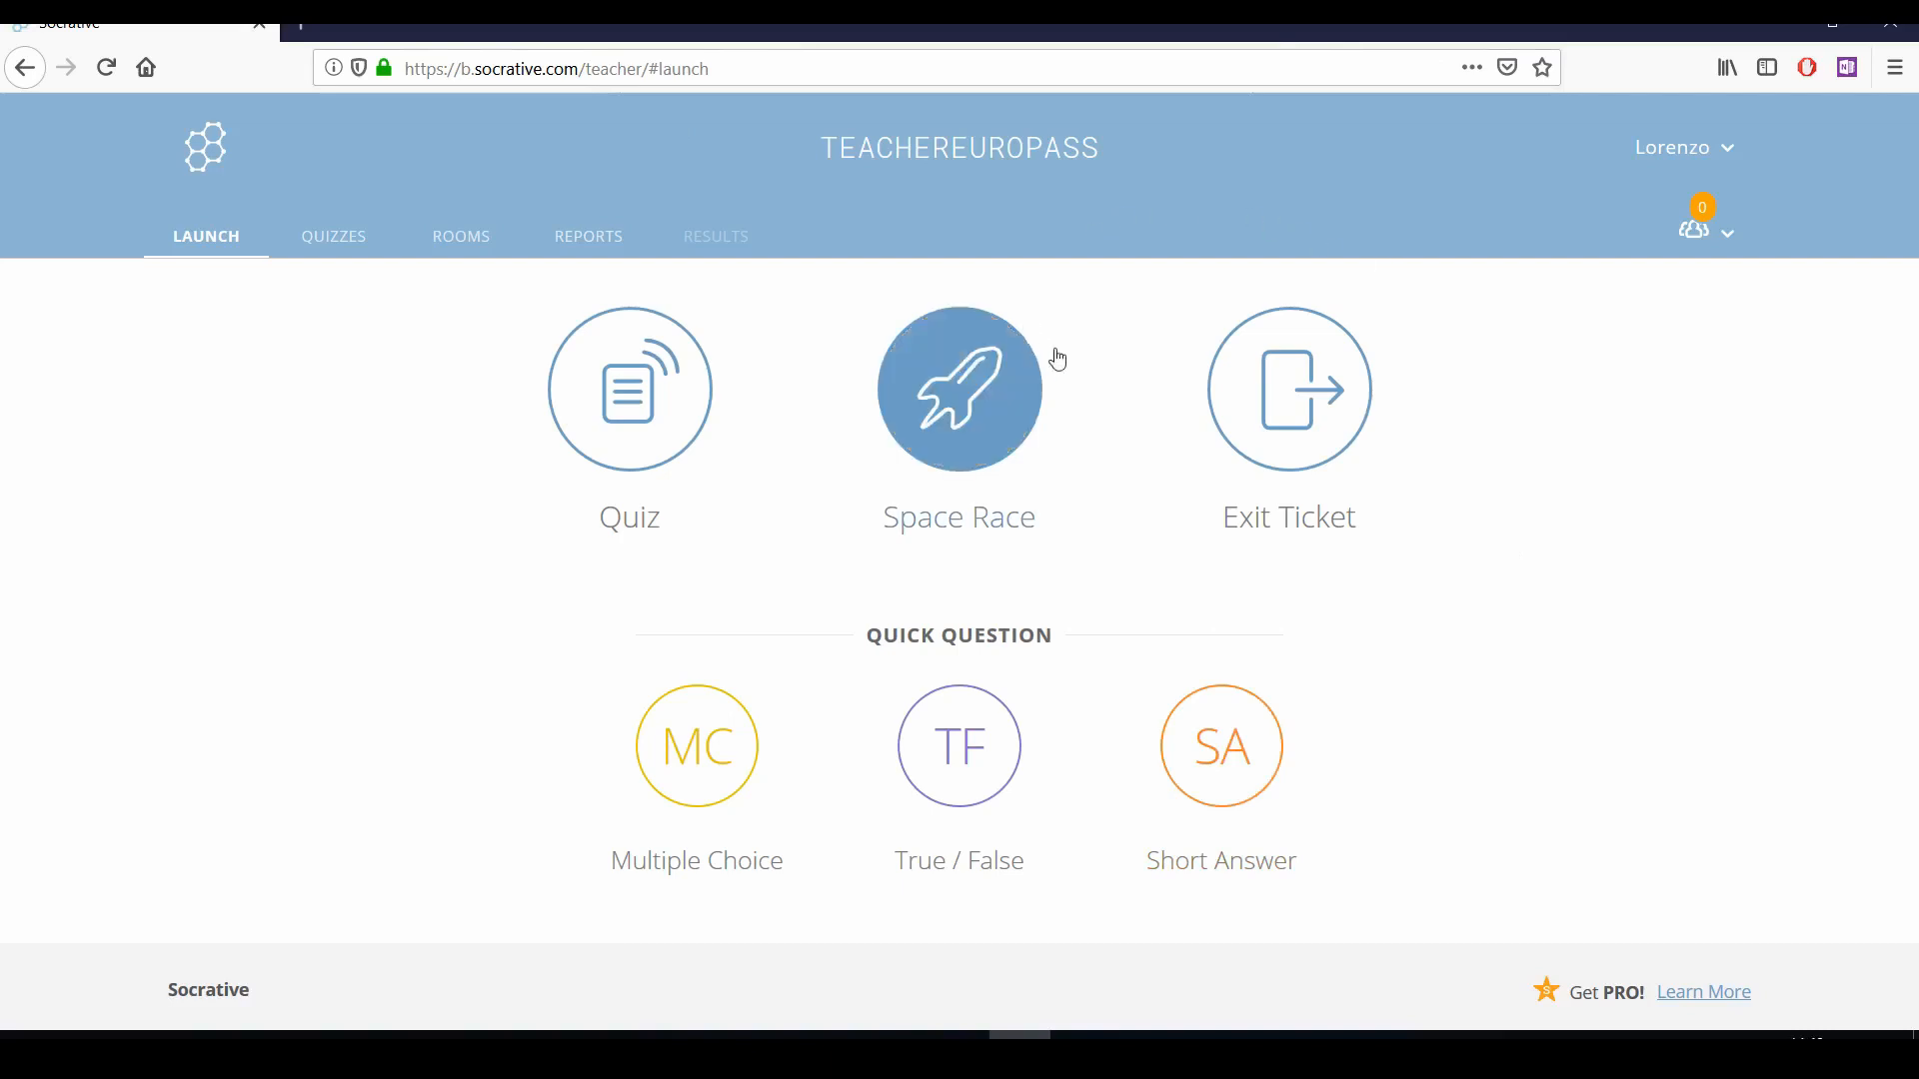
mouse_move(1084, 359)
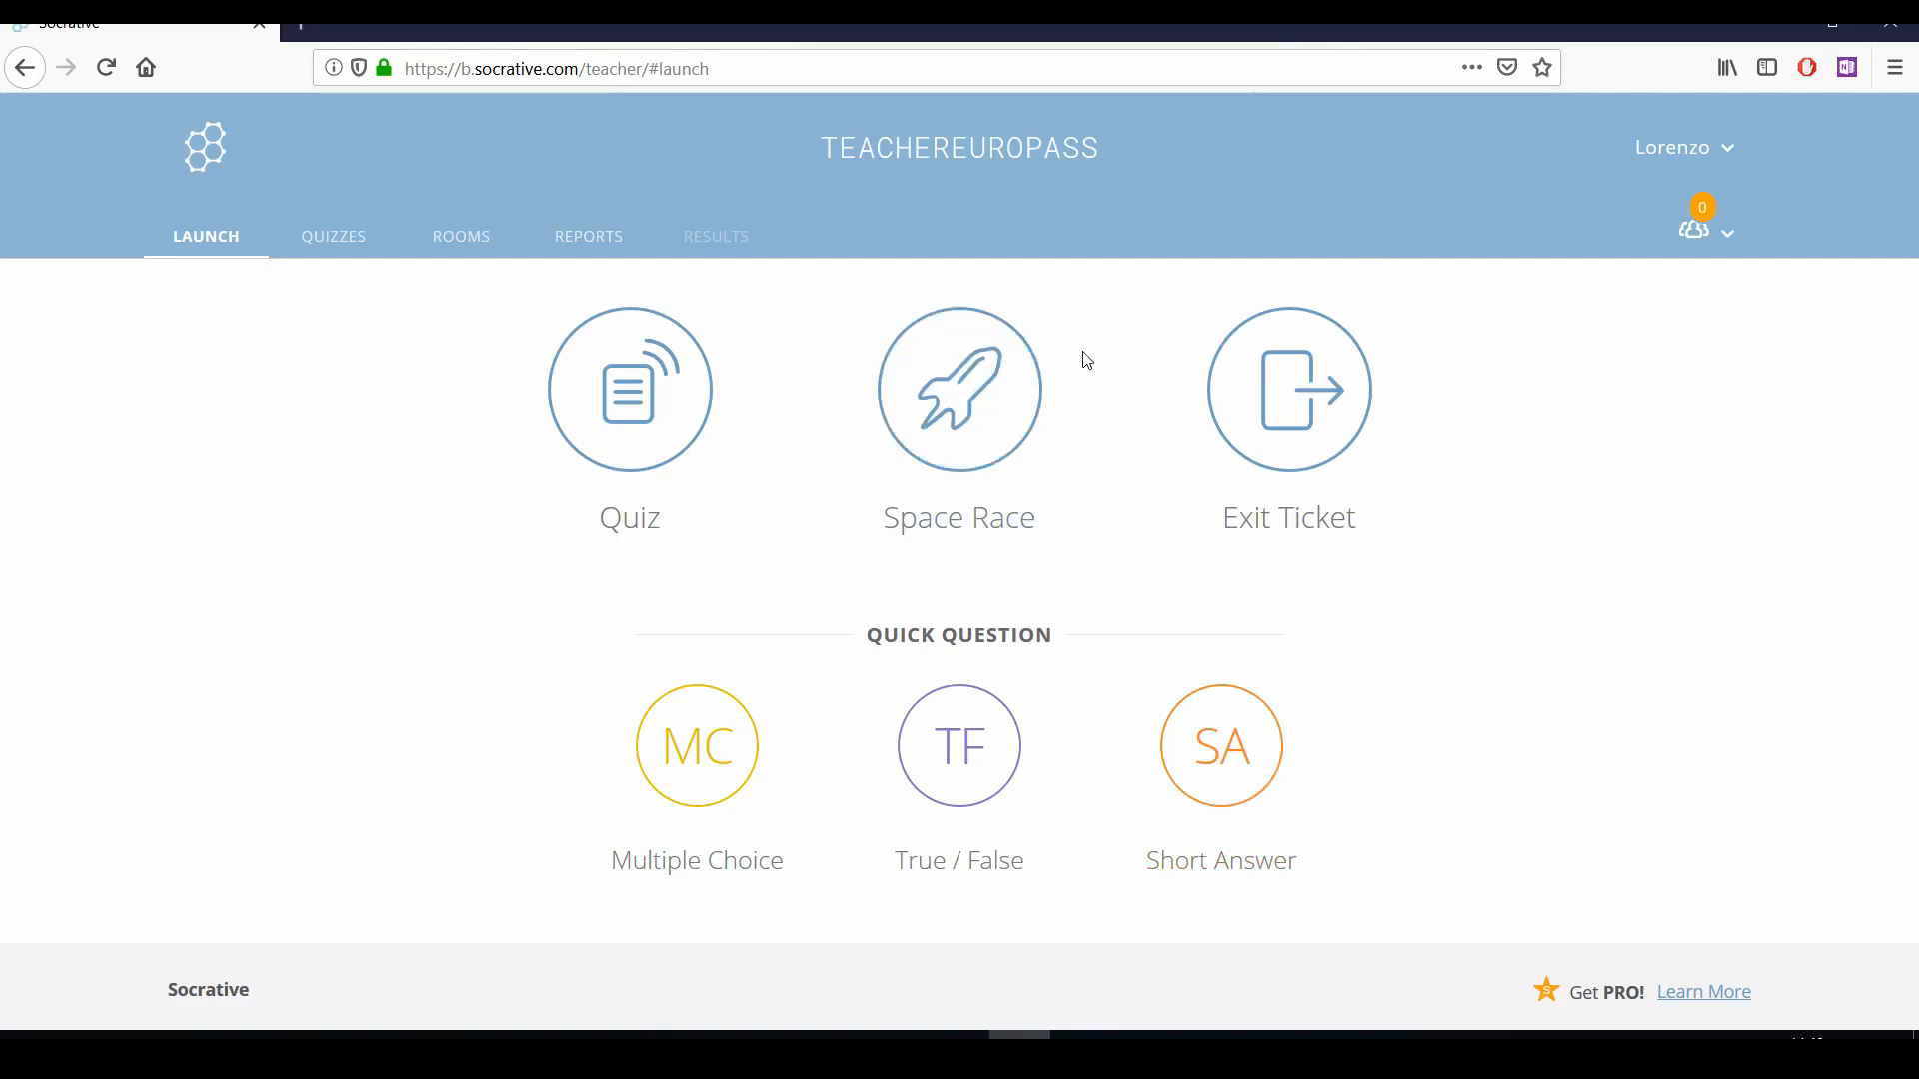
mouse_move(849, 202)
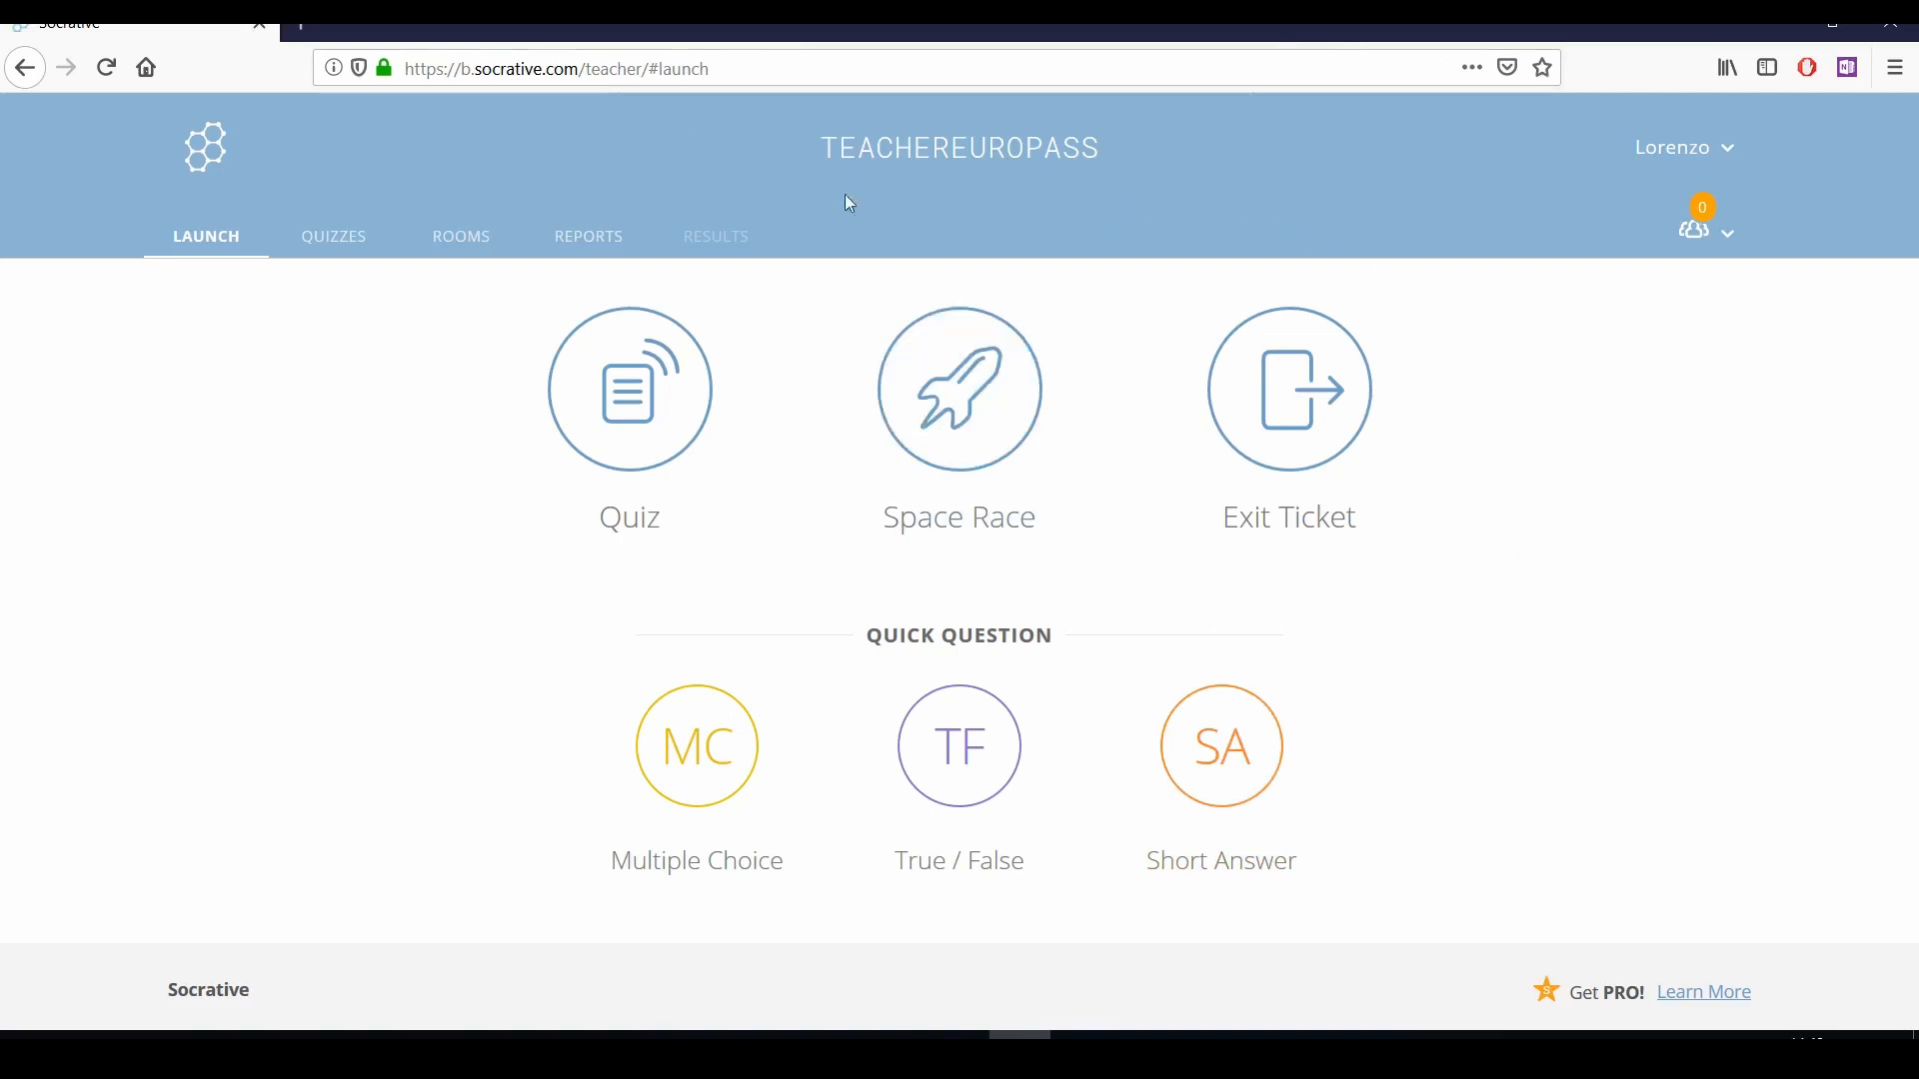
mouse_move(991, 196)
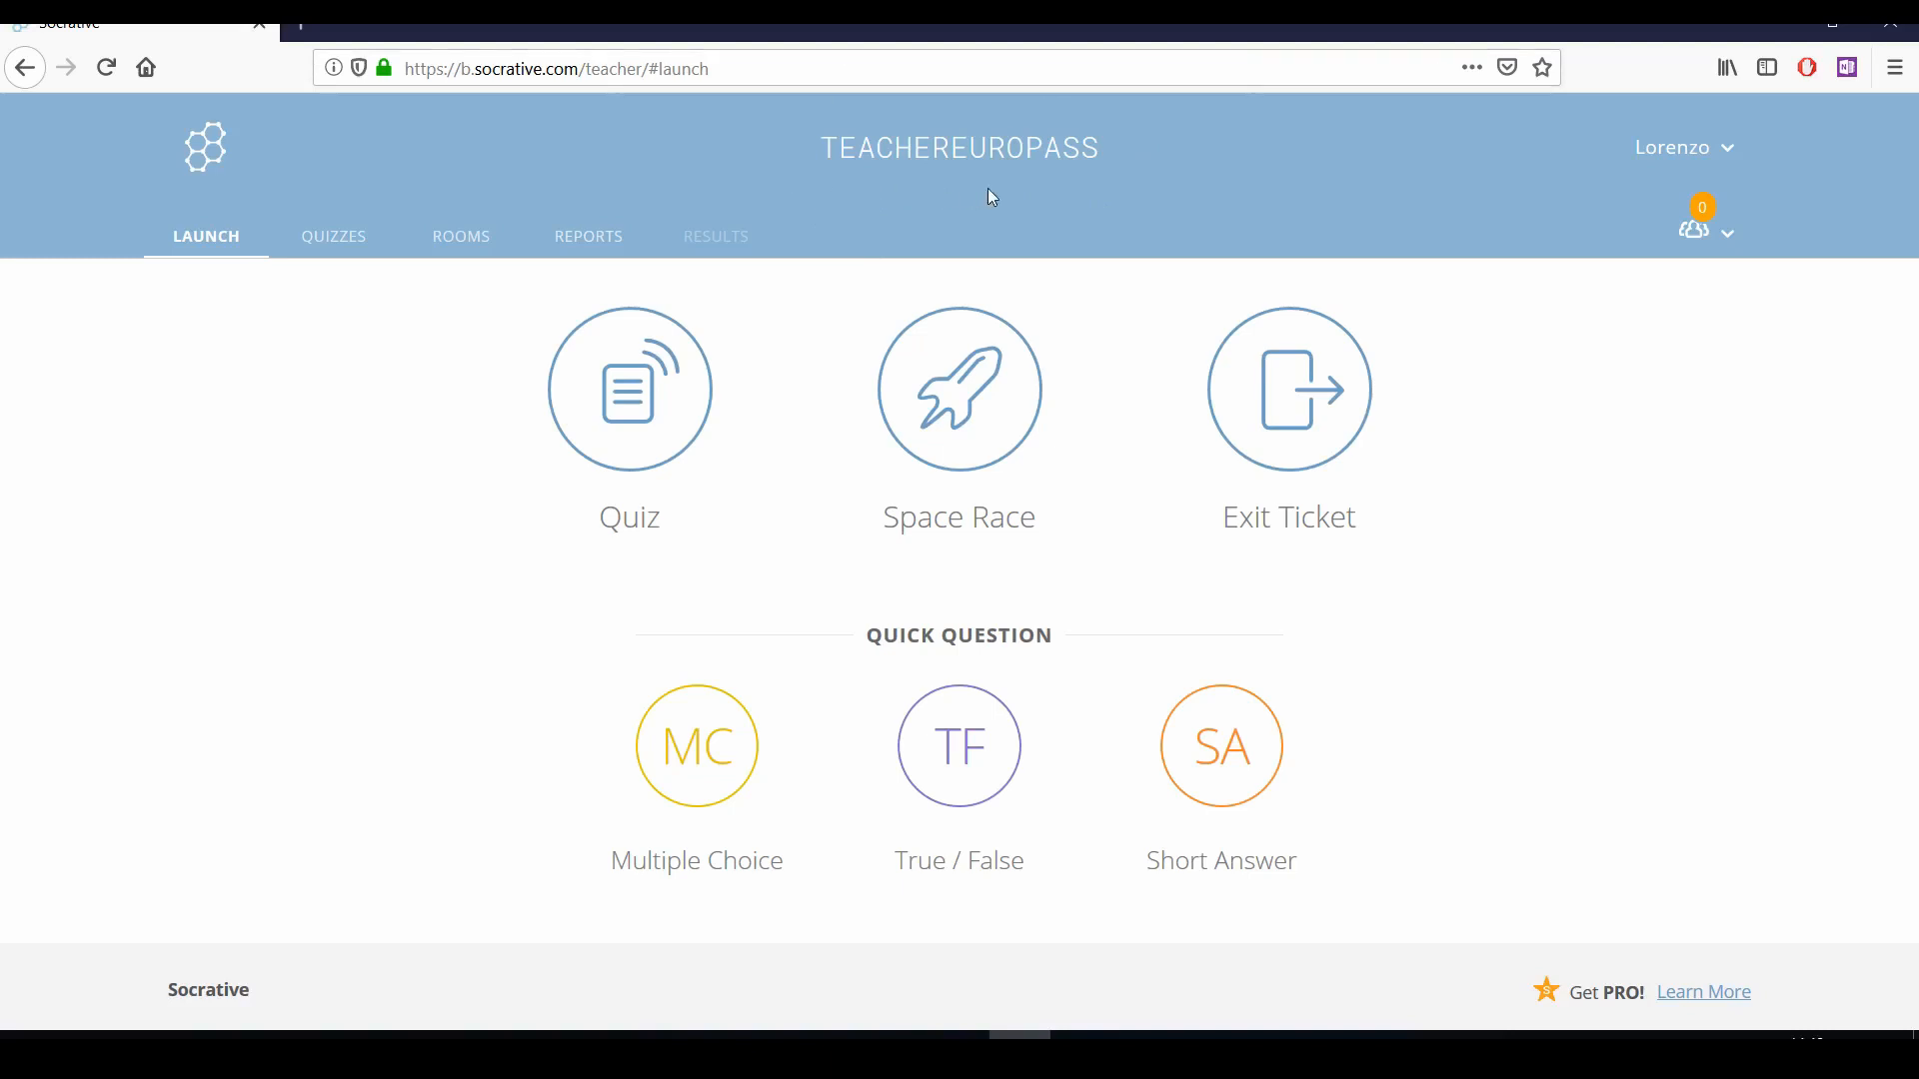
mouse_move(1034, 114)
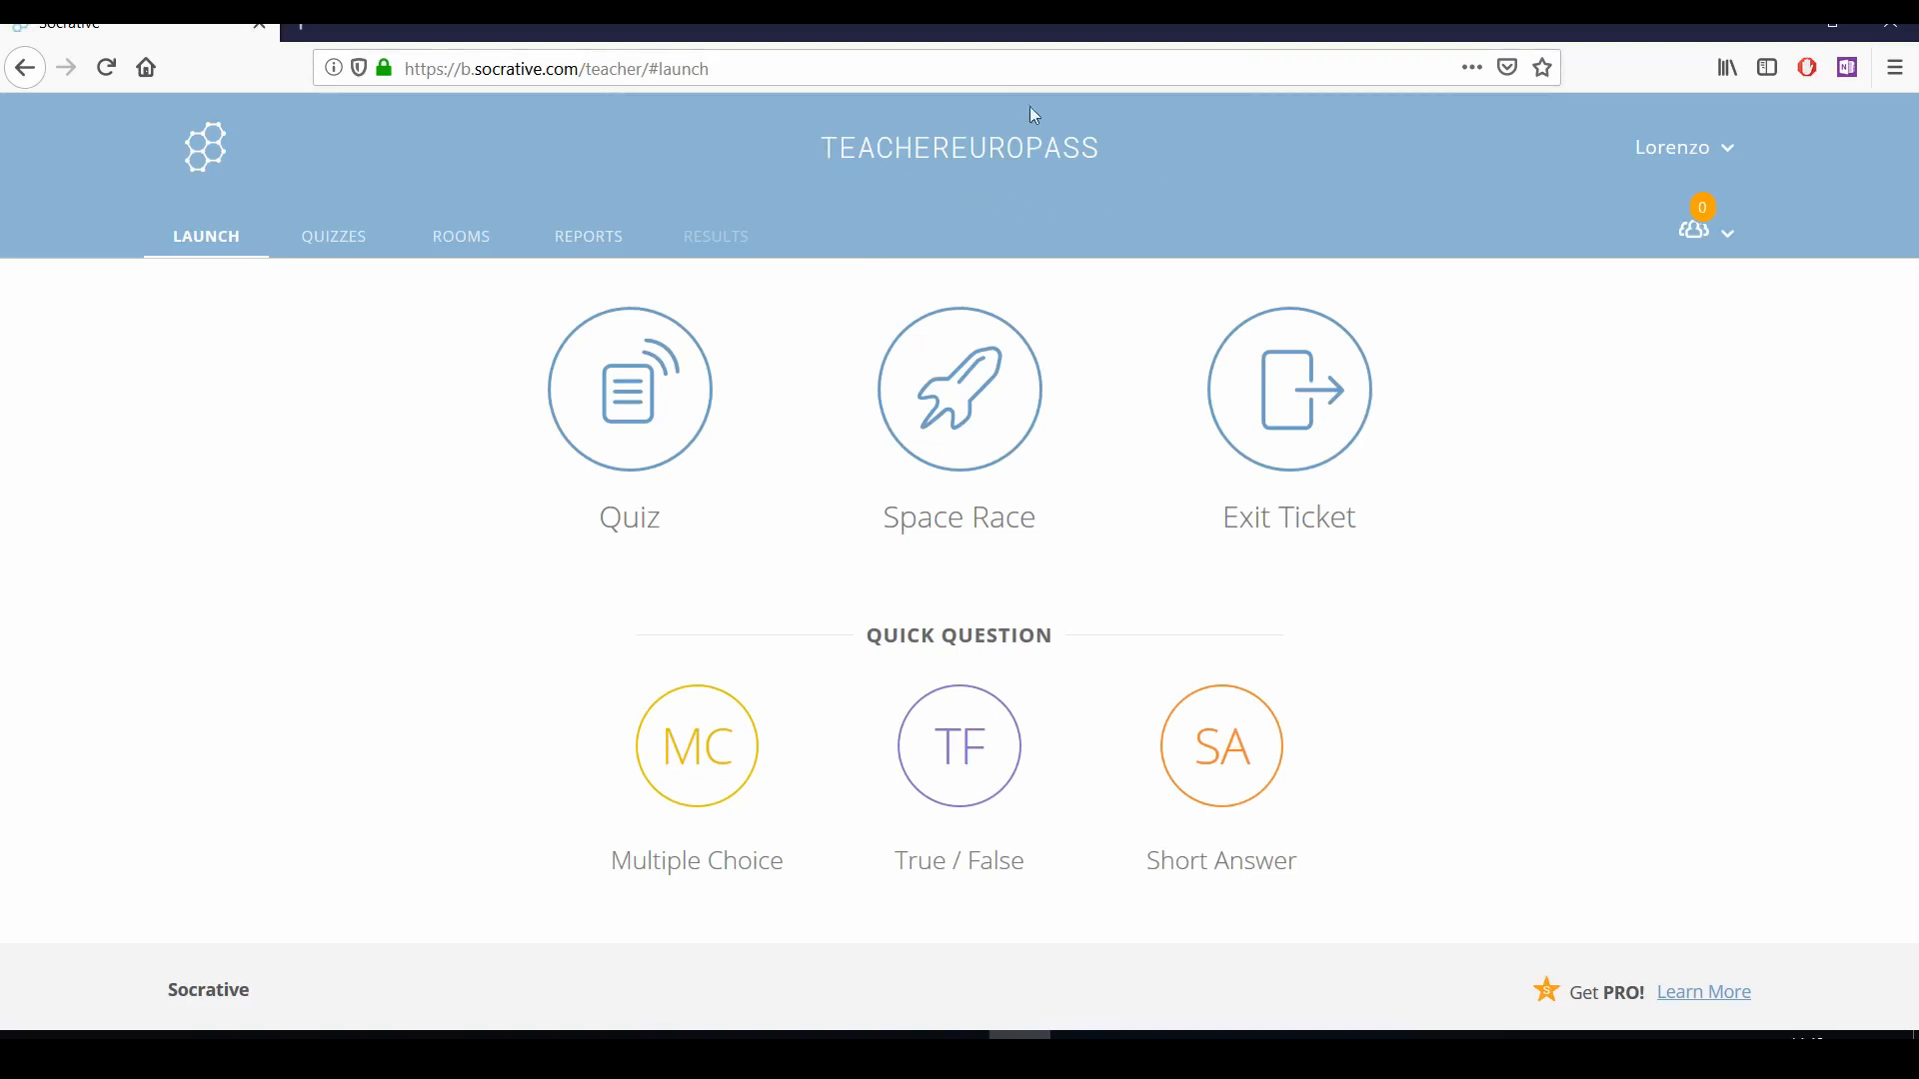
mouse_move(808, 159)
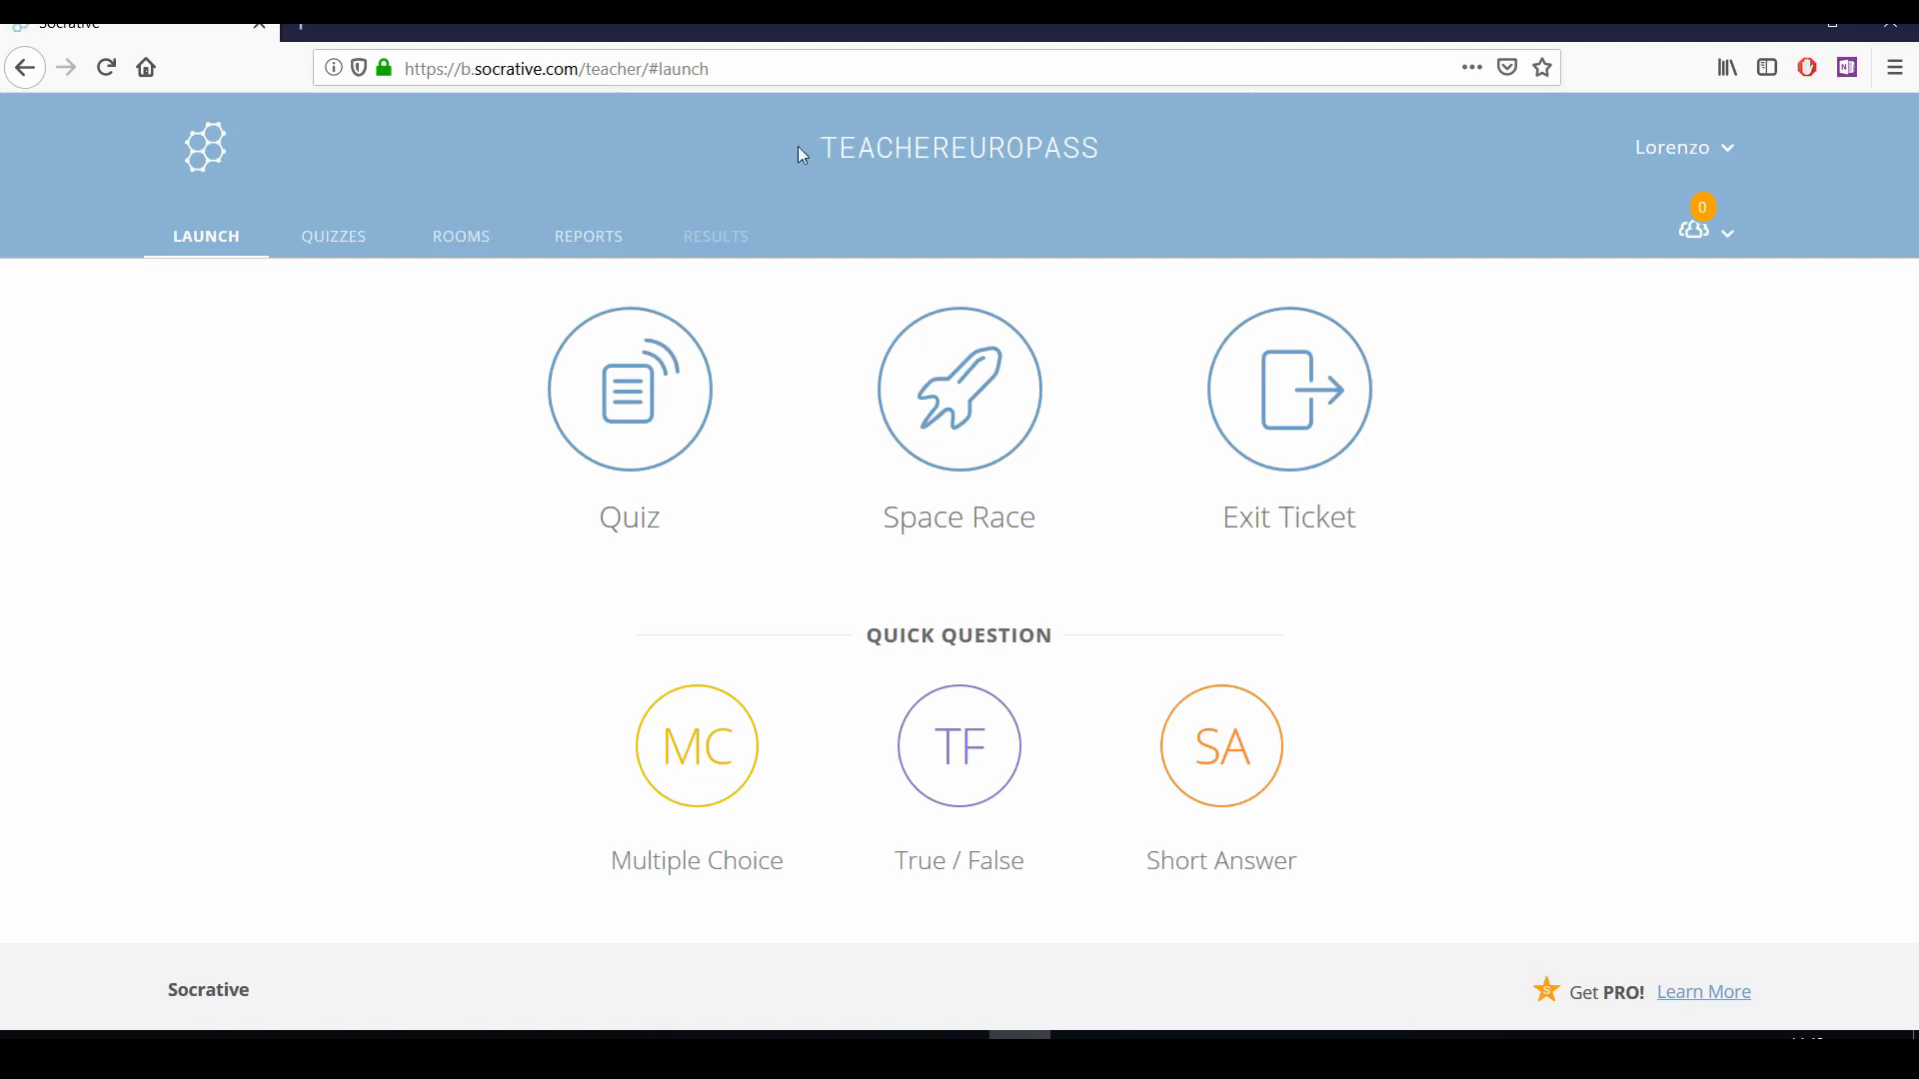
mouse_move(1123, 176)
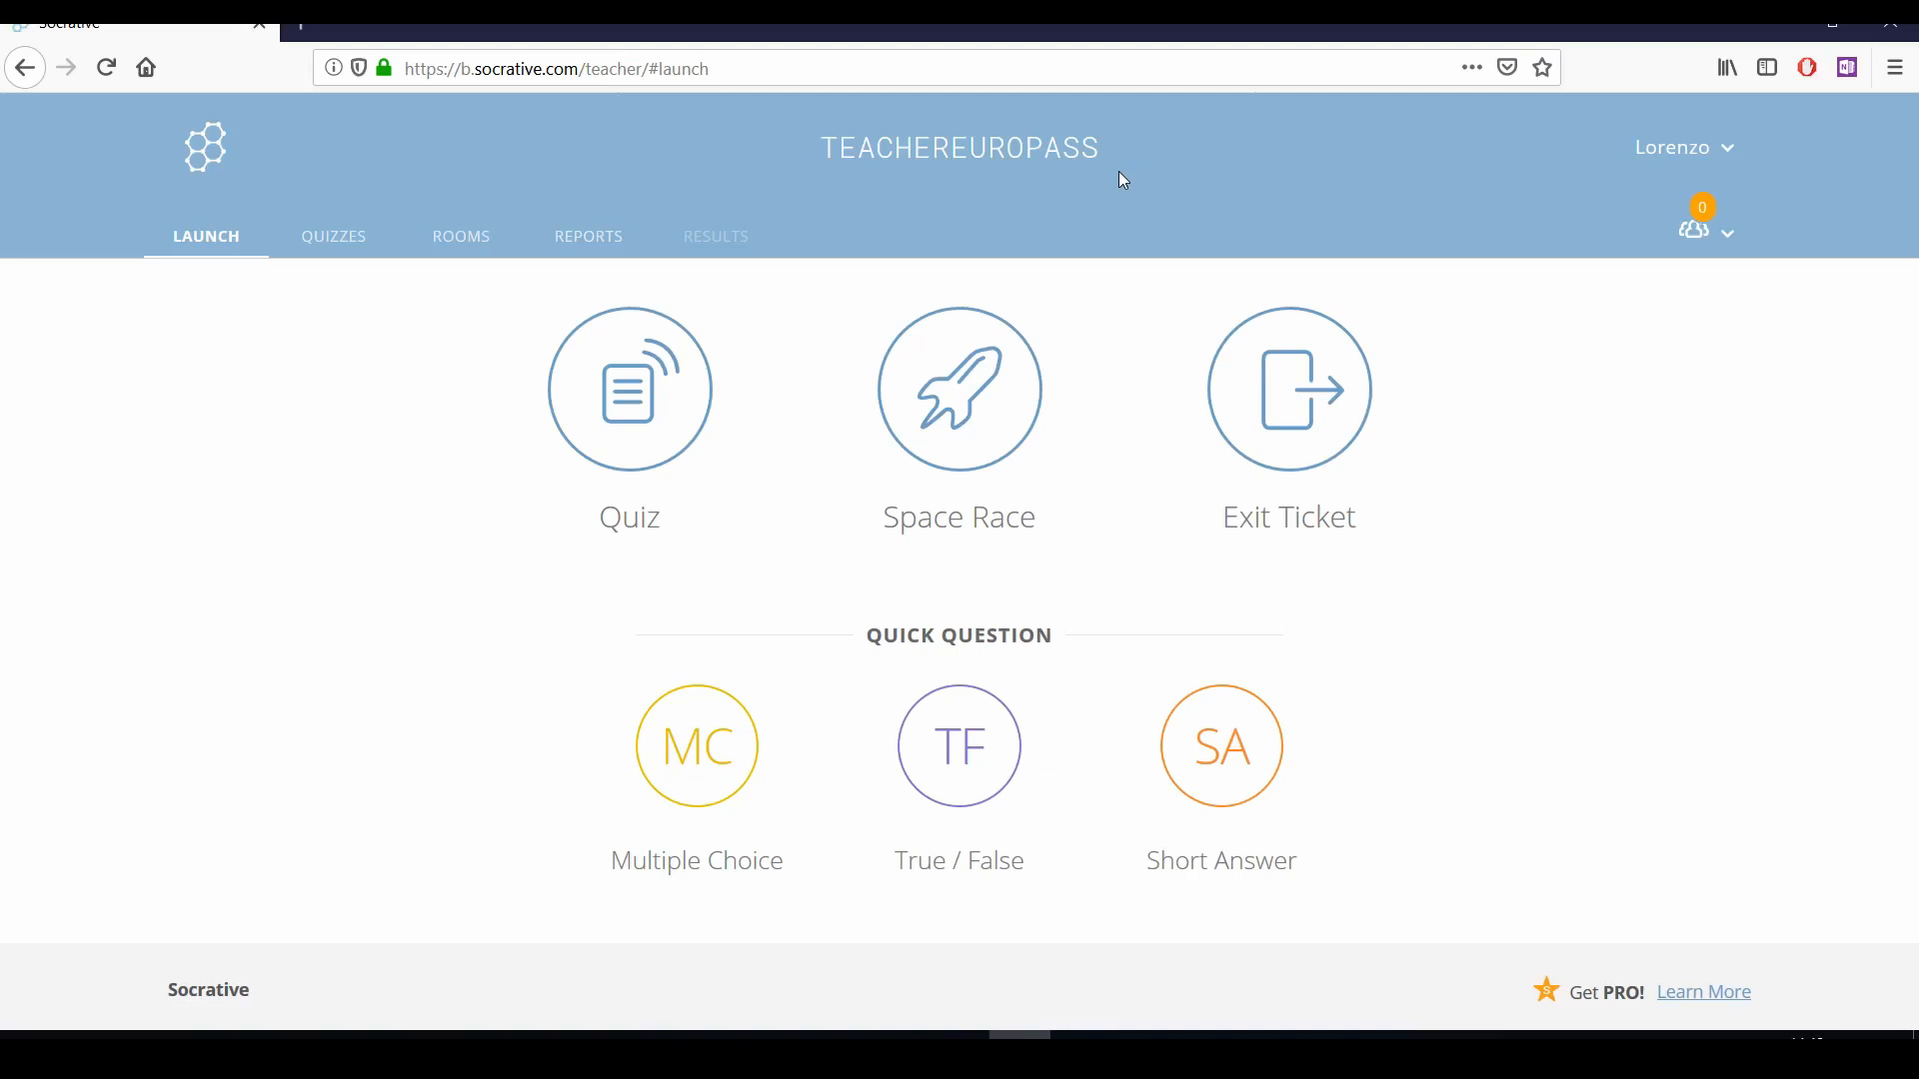
mouse_move(1079, 211)
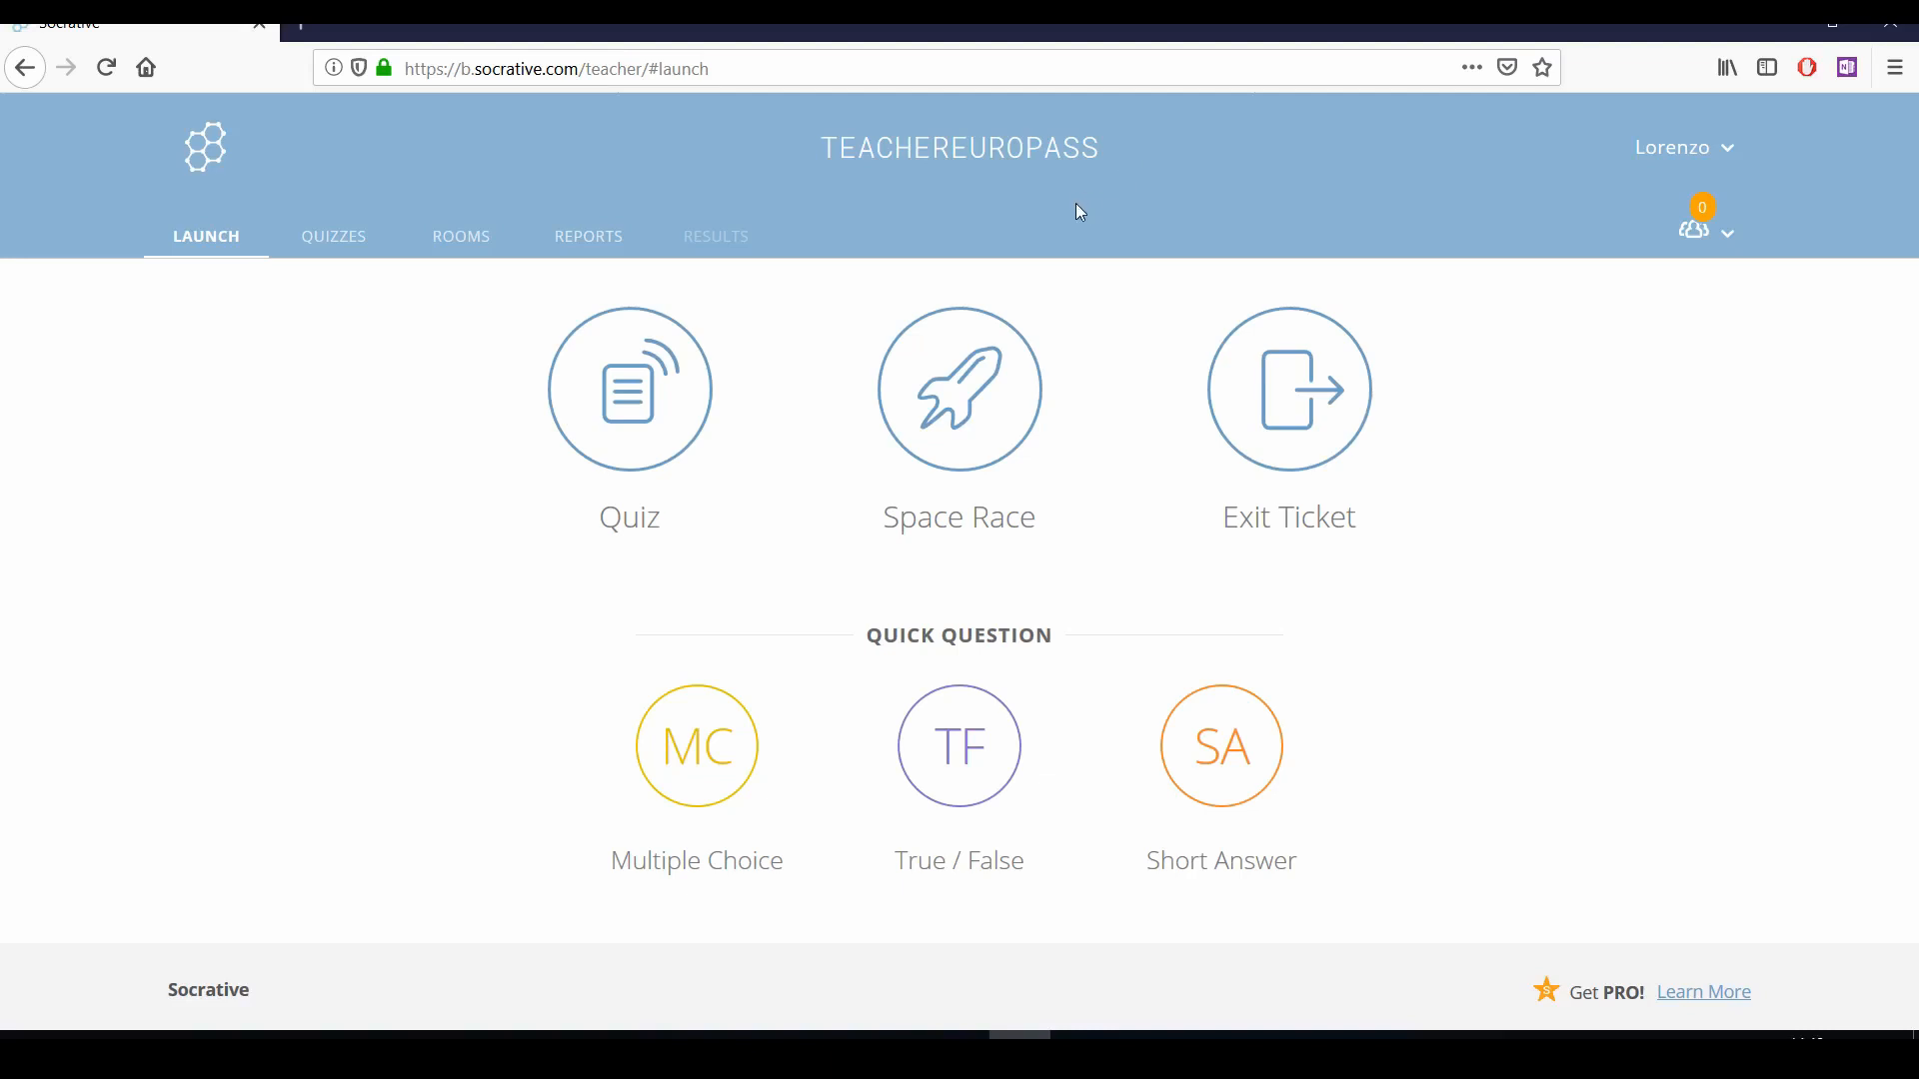
mouse_move(894, 236)
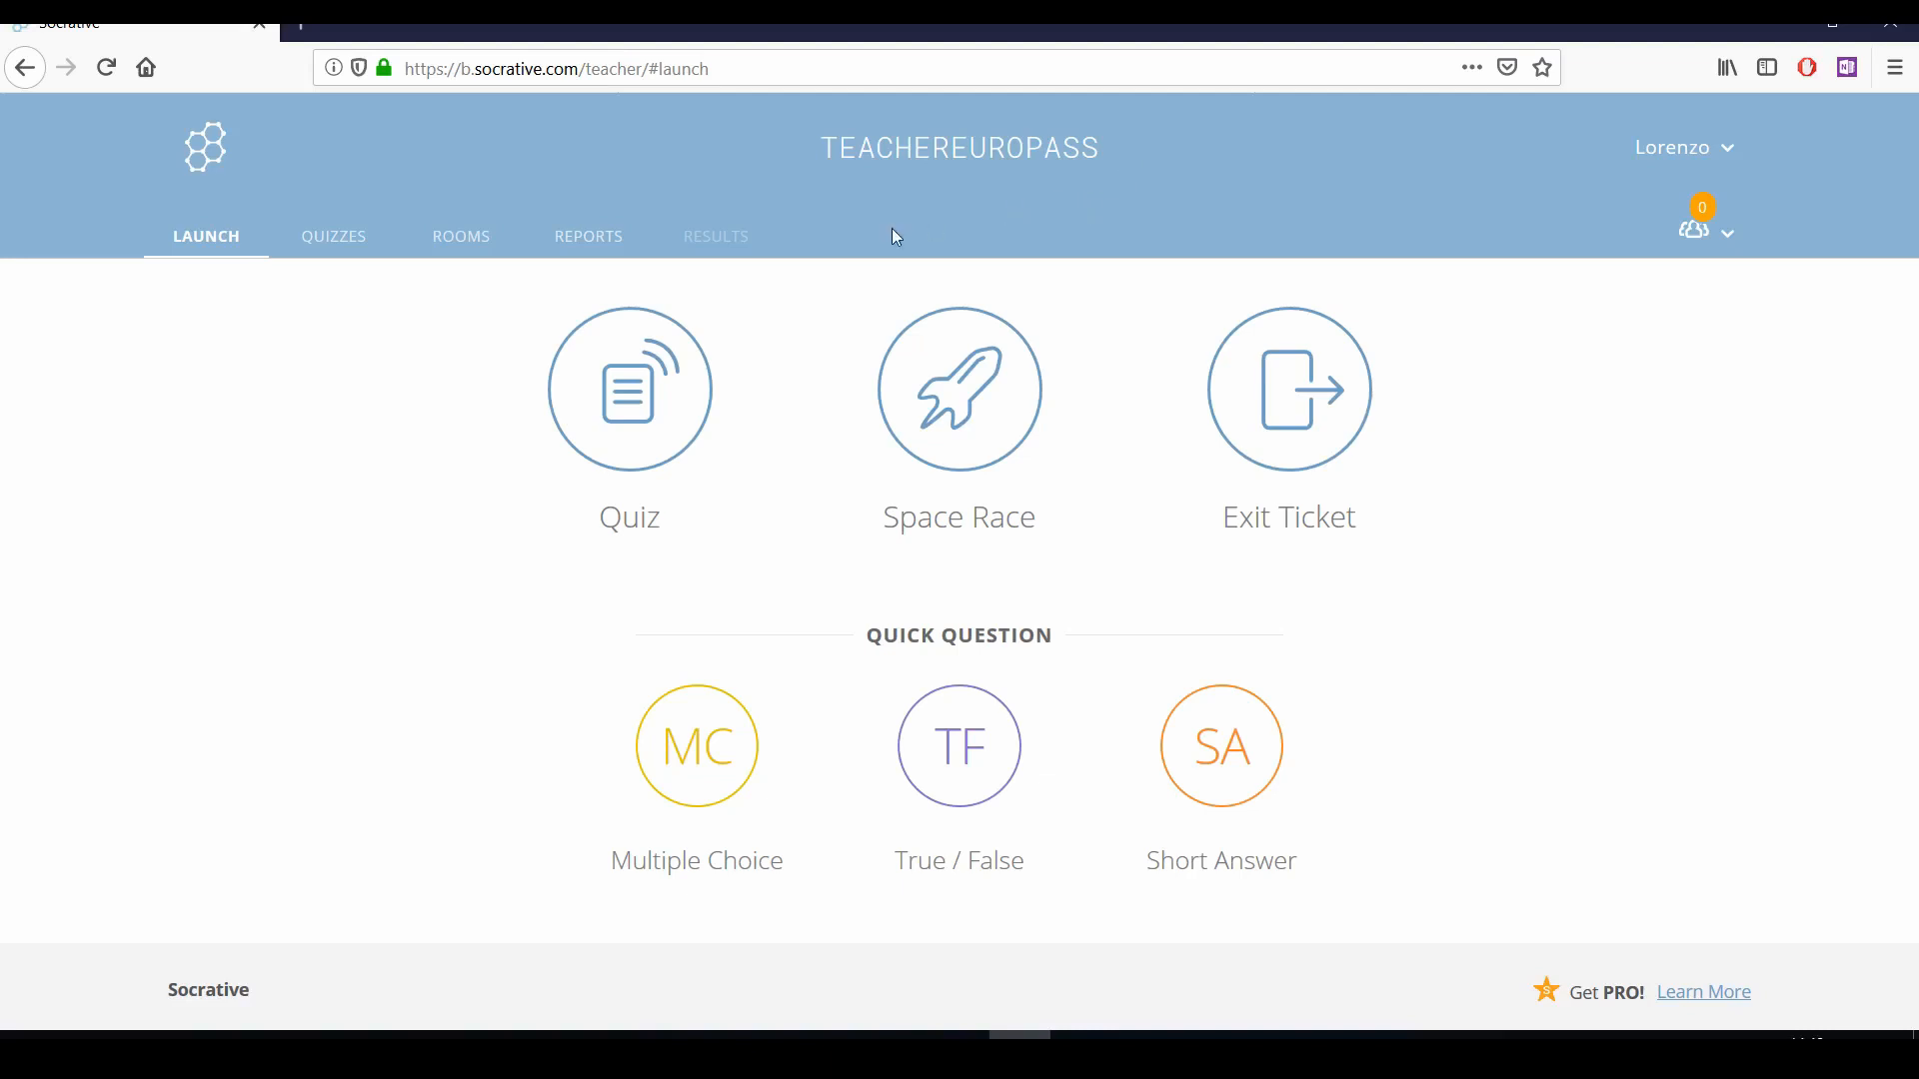
mouse_move(1479, 208)
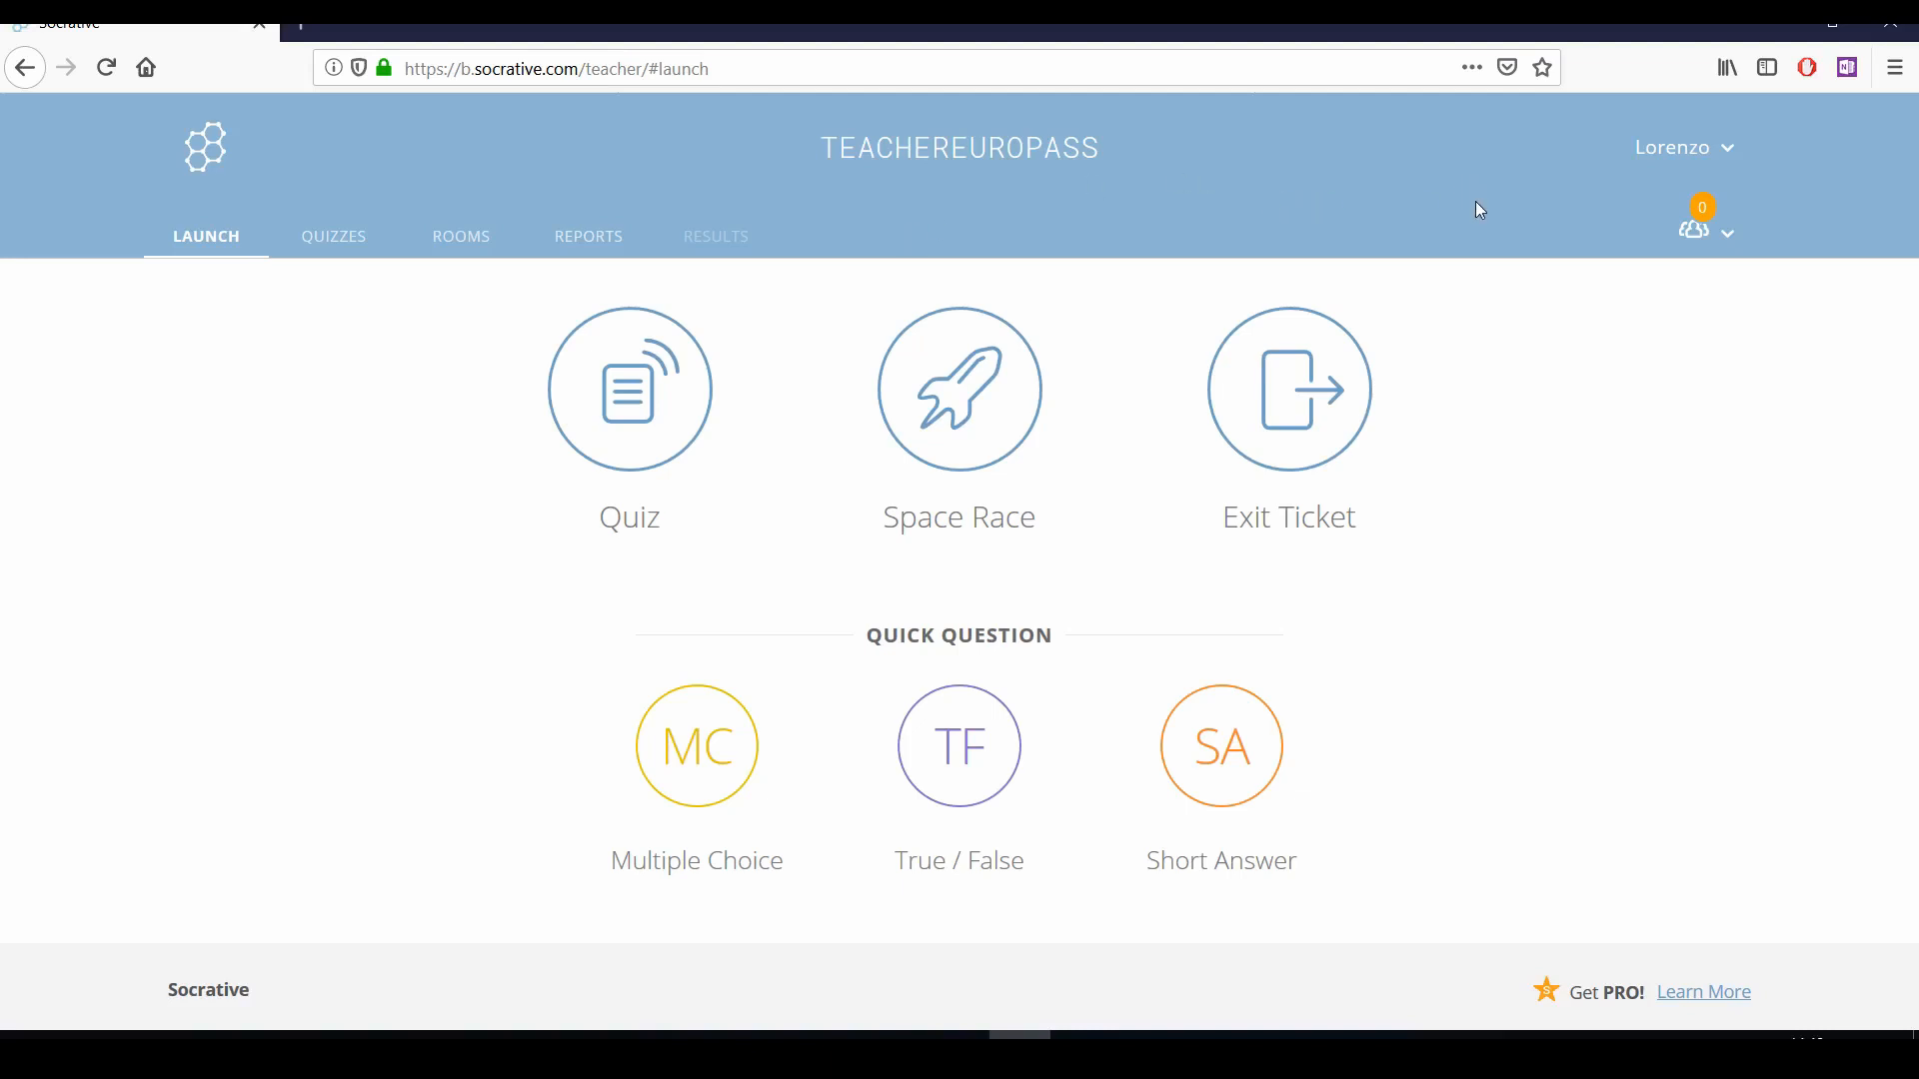
mouse_move(1741, 266)
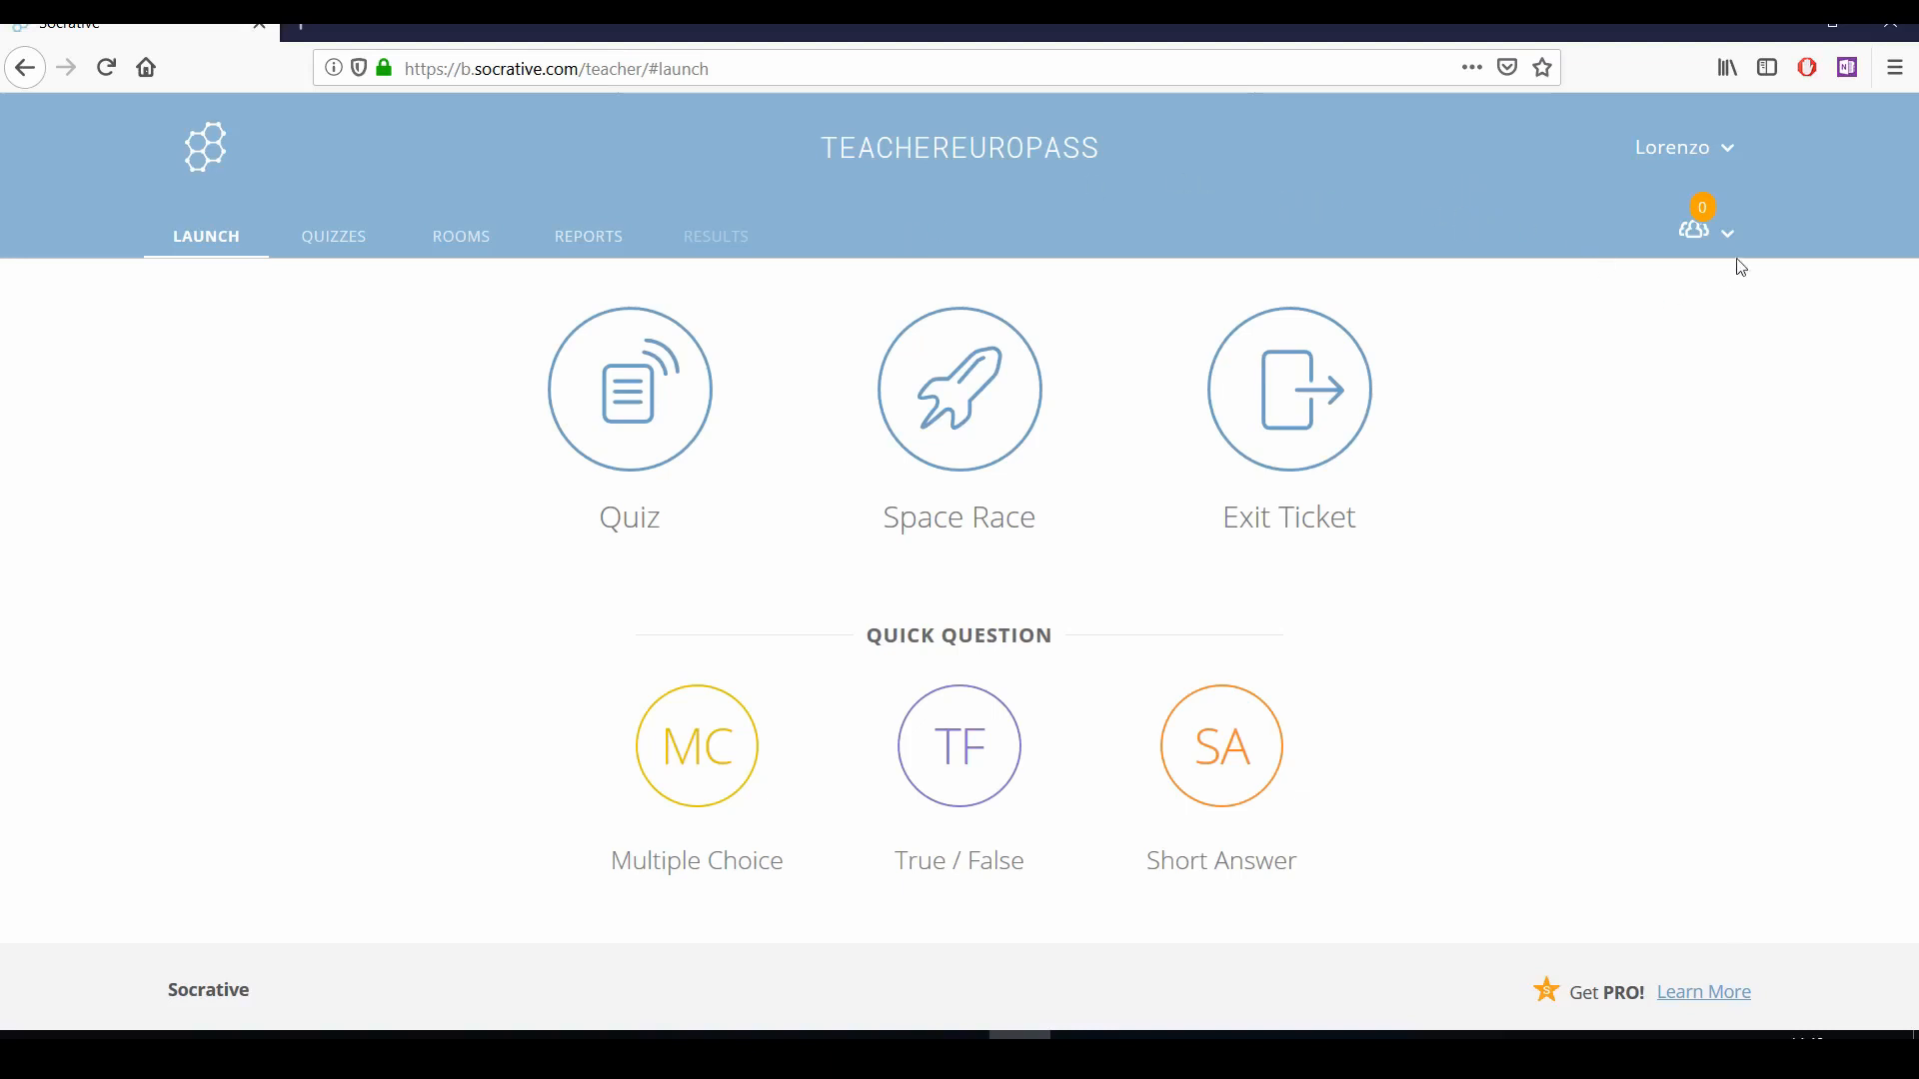
mouse_move(1704, 268)
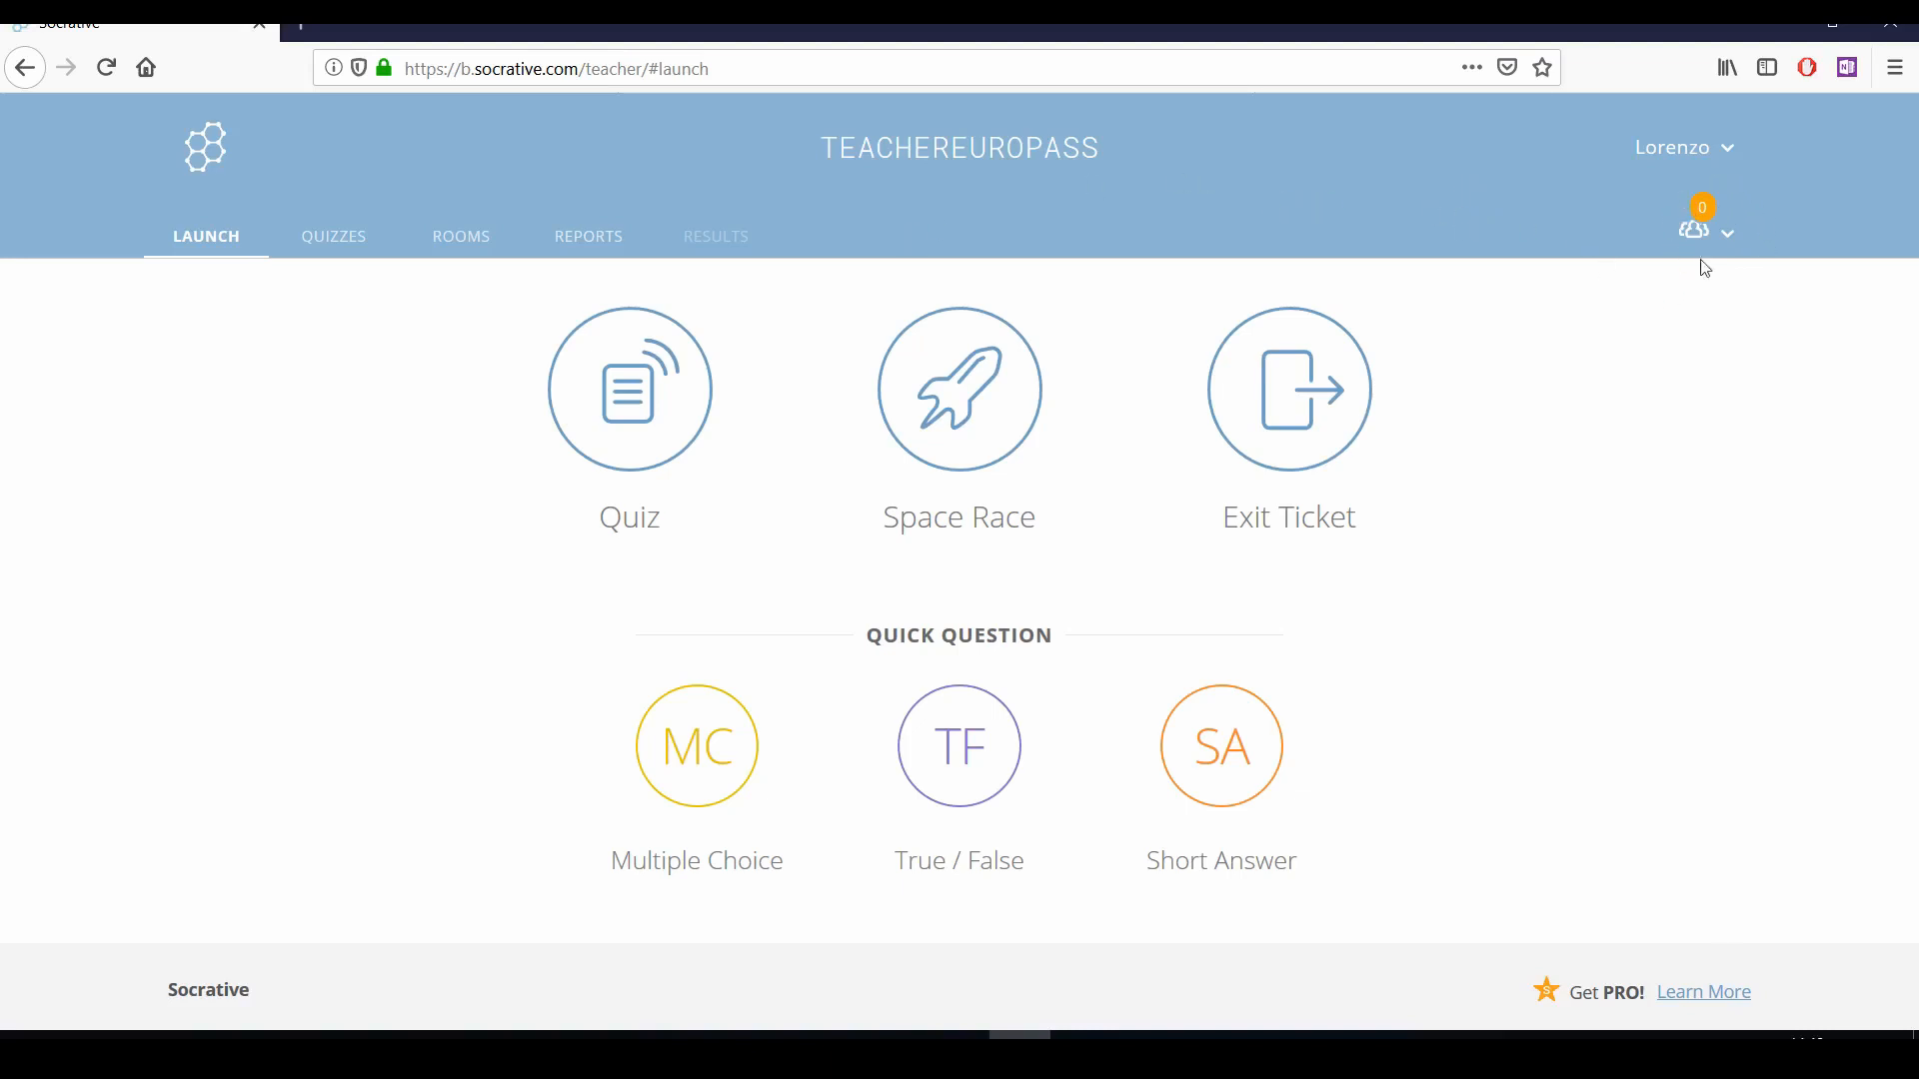
mouse_move(636, 163)
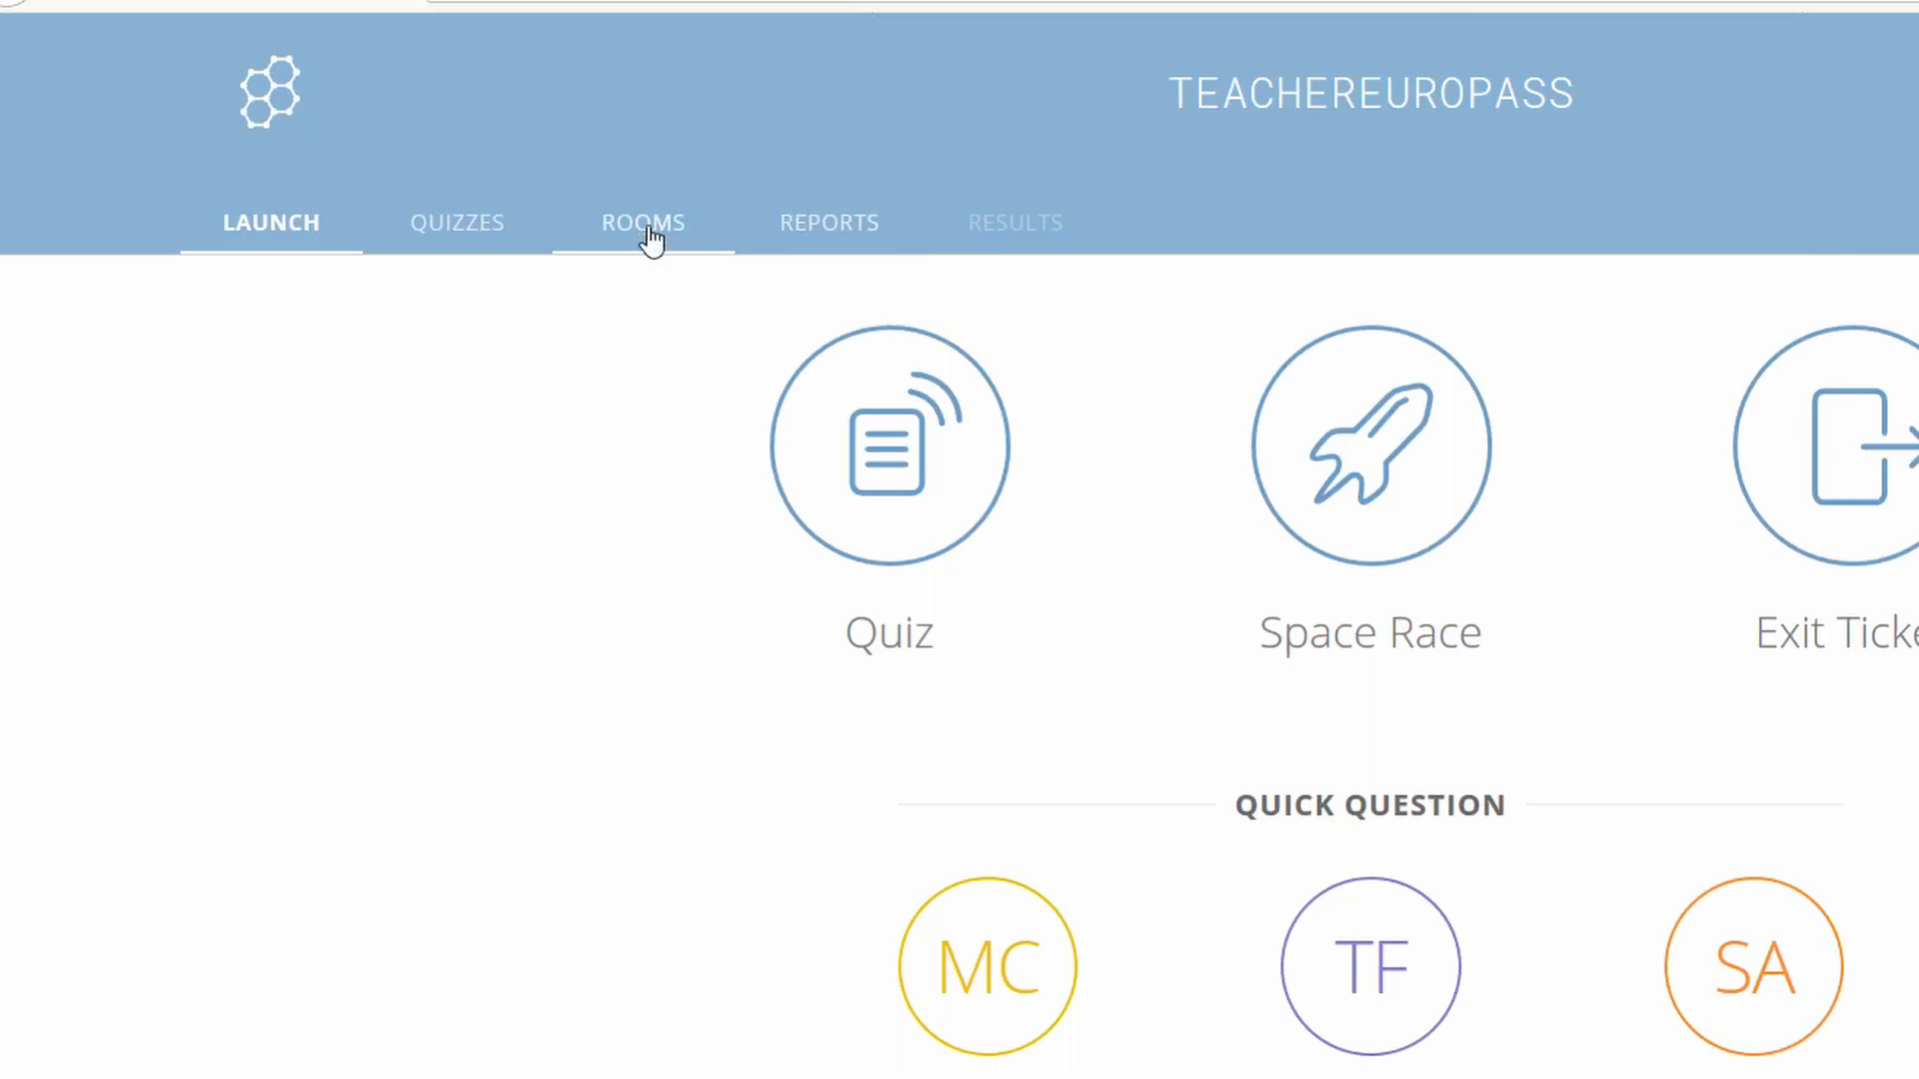
- Open the Rooms list and dismiss the Rename Room dialog, keeping TEACHEREUROPASS unchanged
left_click(642, 223)
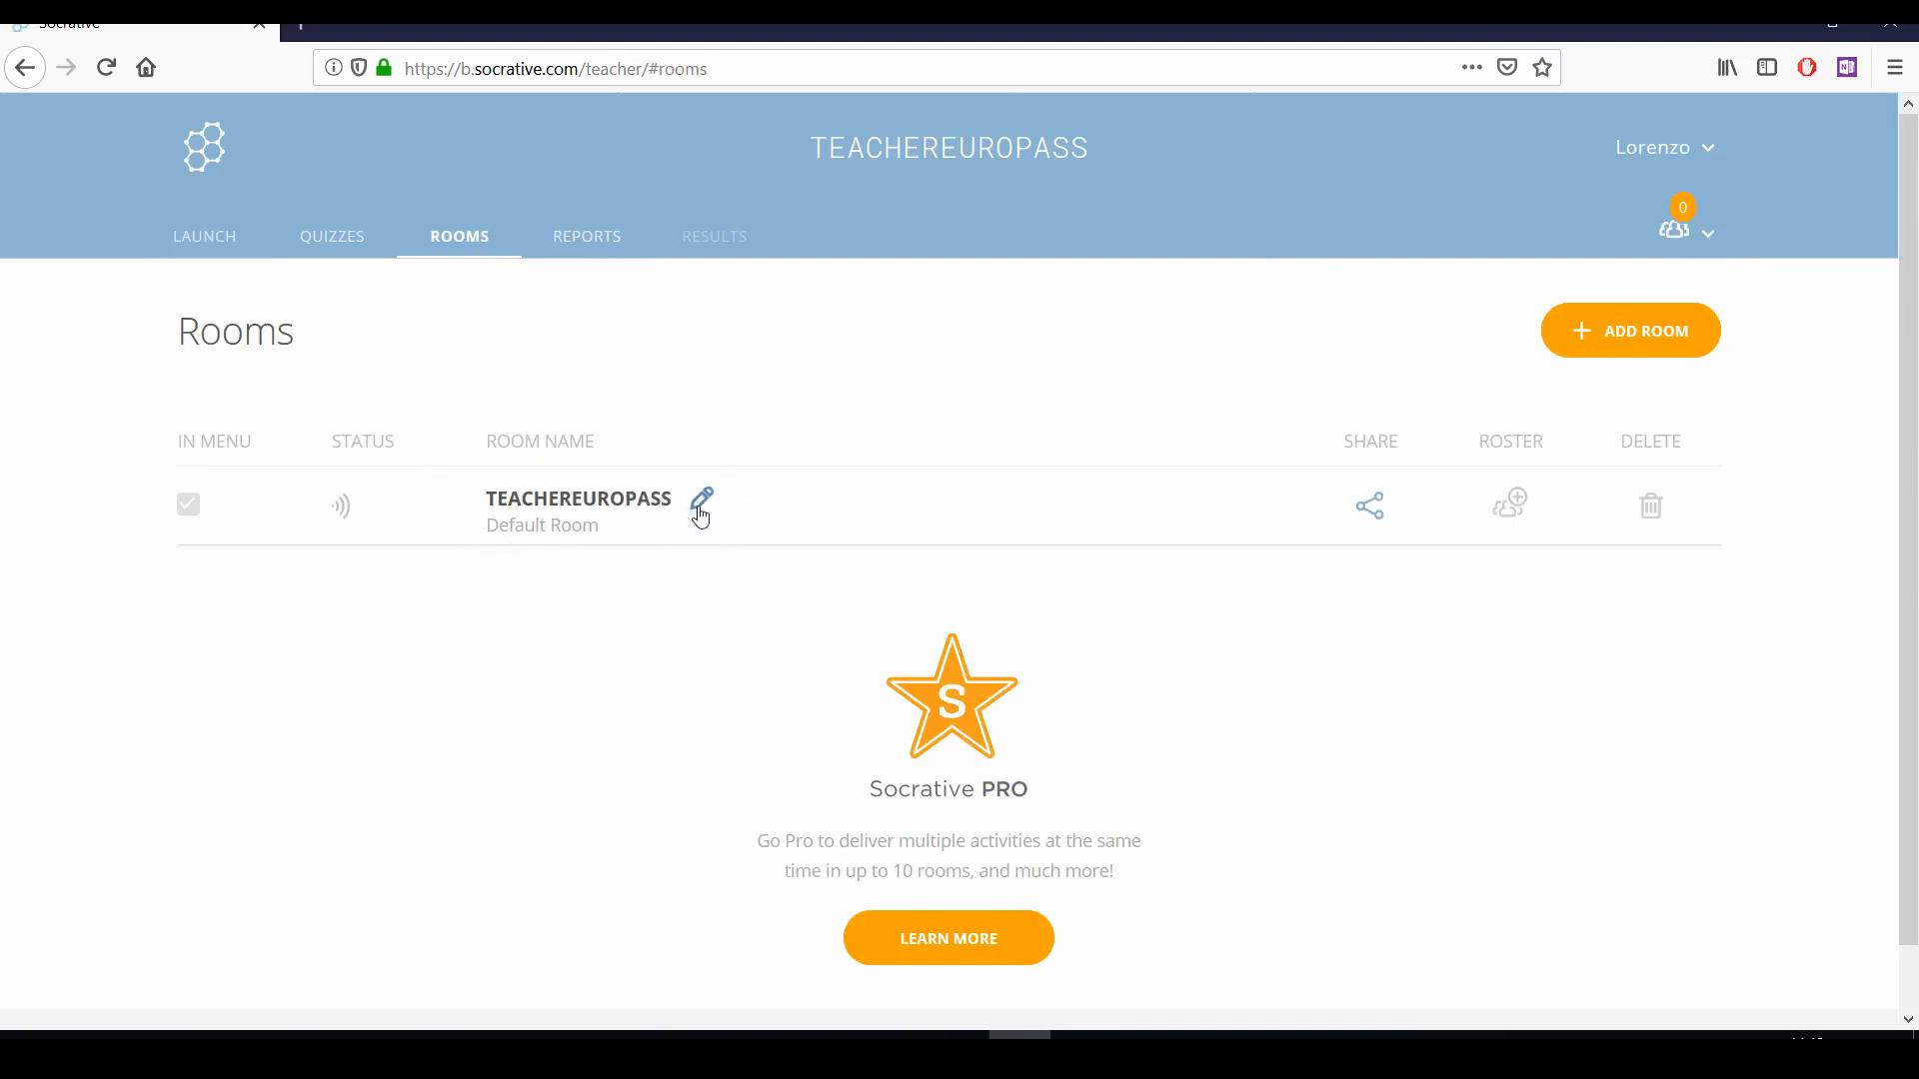
left_click(702, 503)
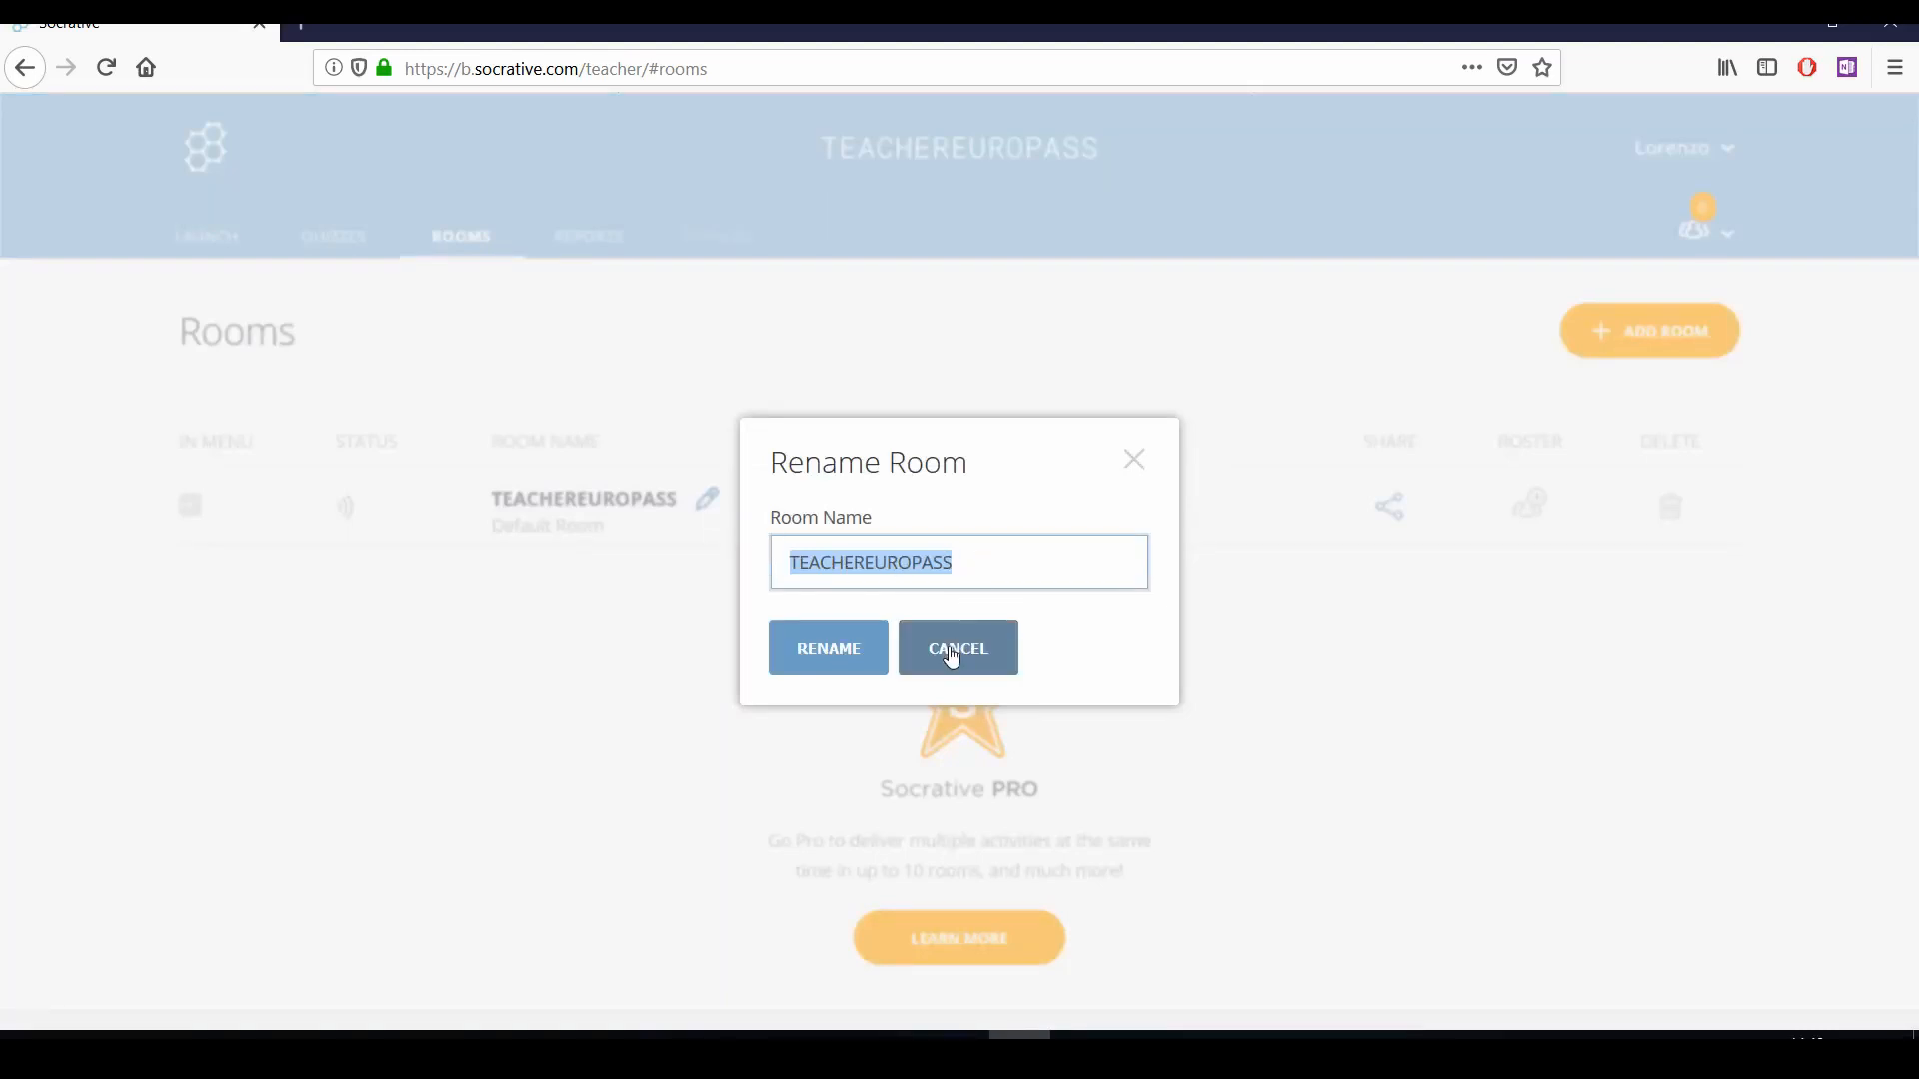
left_click(957, 648)
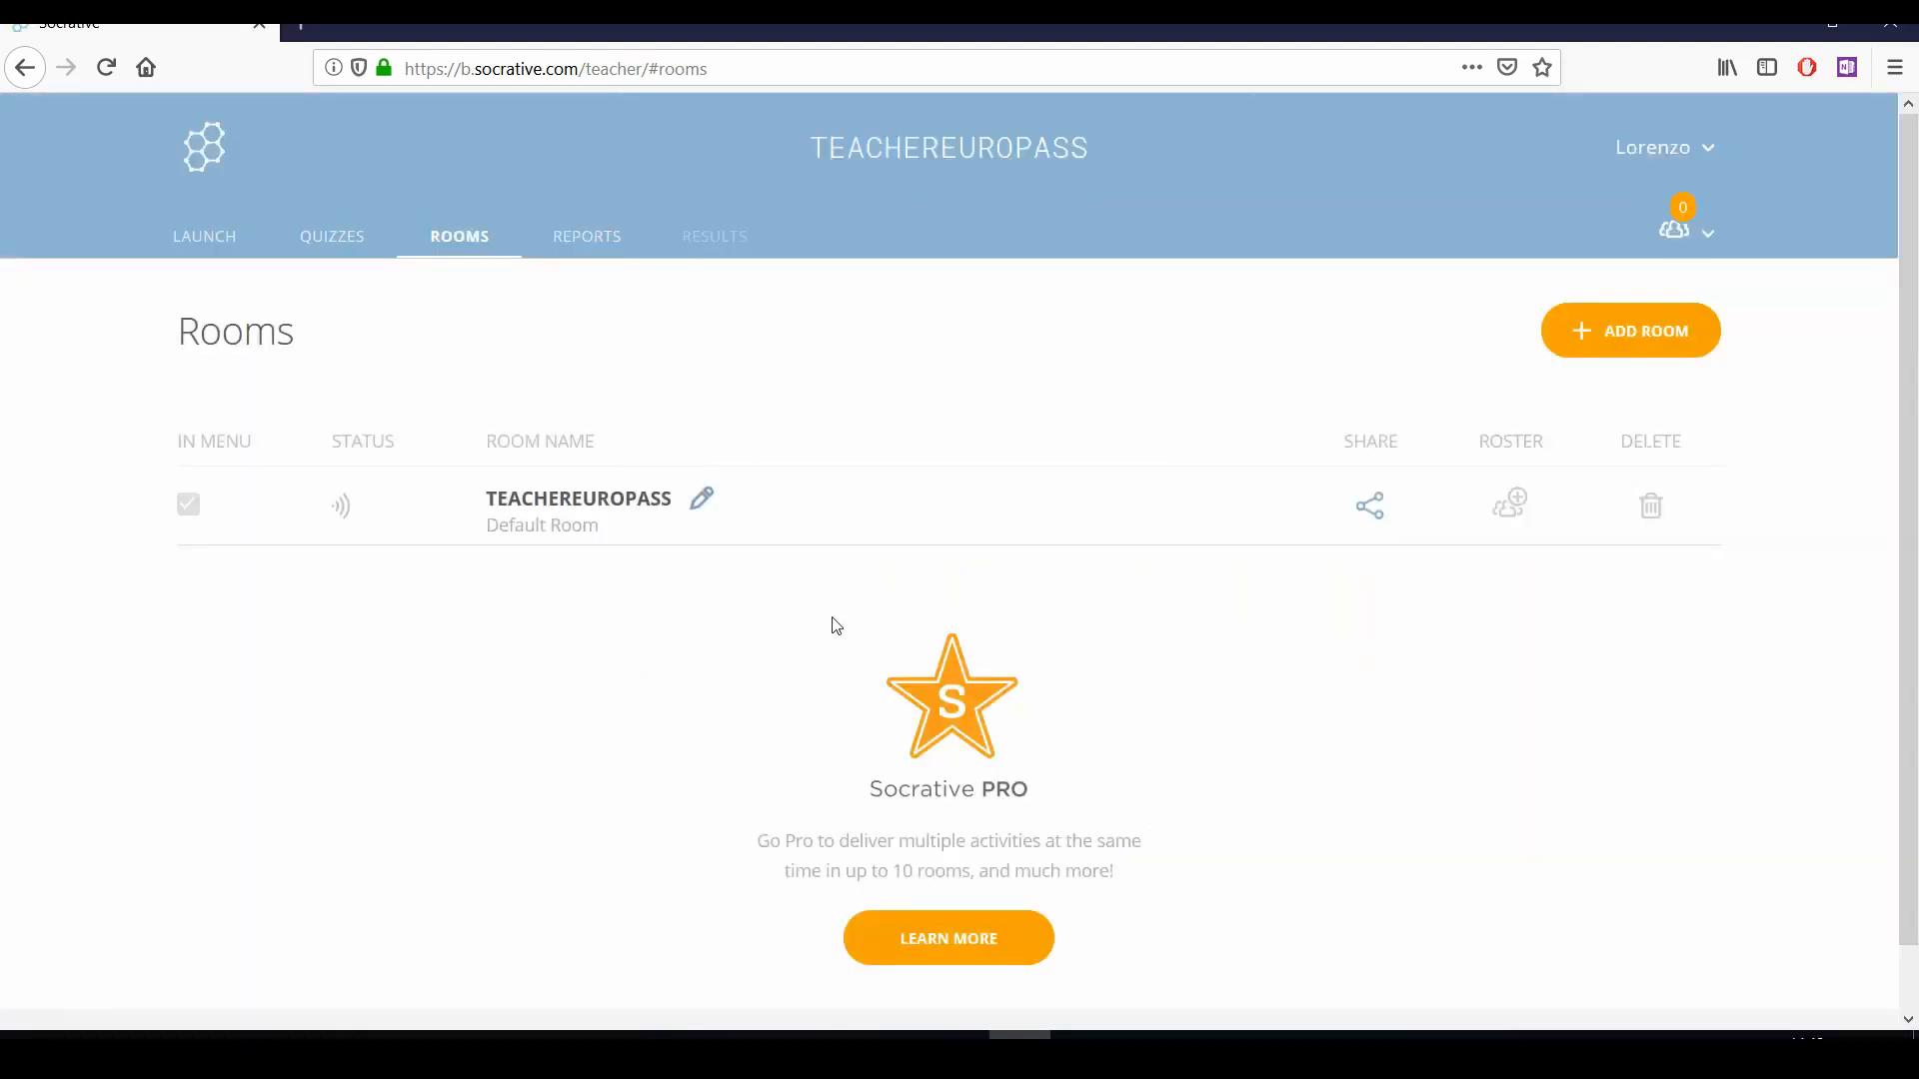
mouse_move(1670, 376)
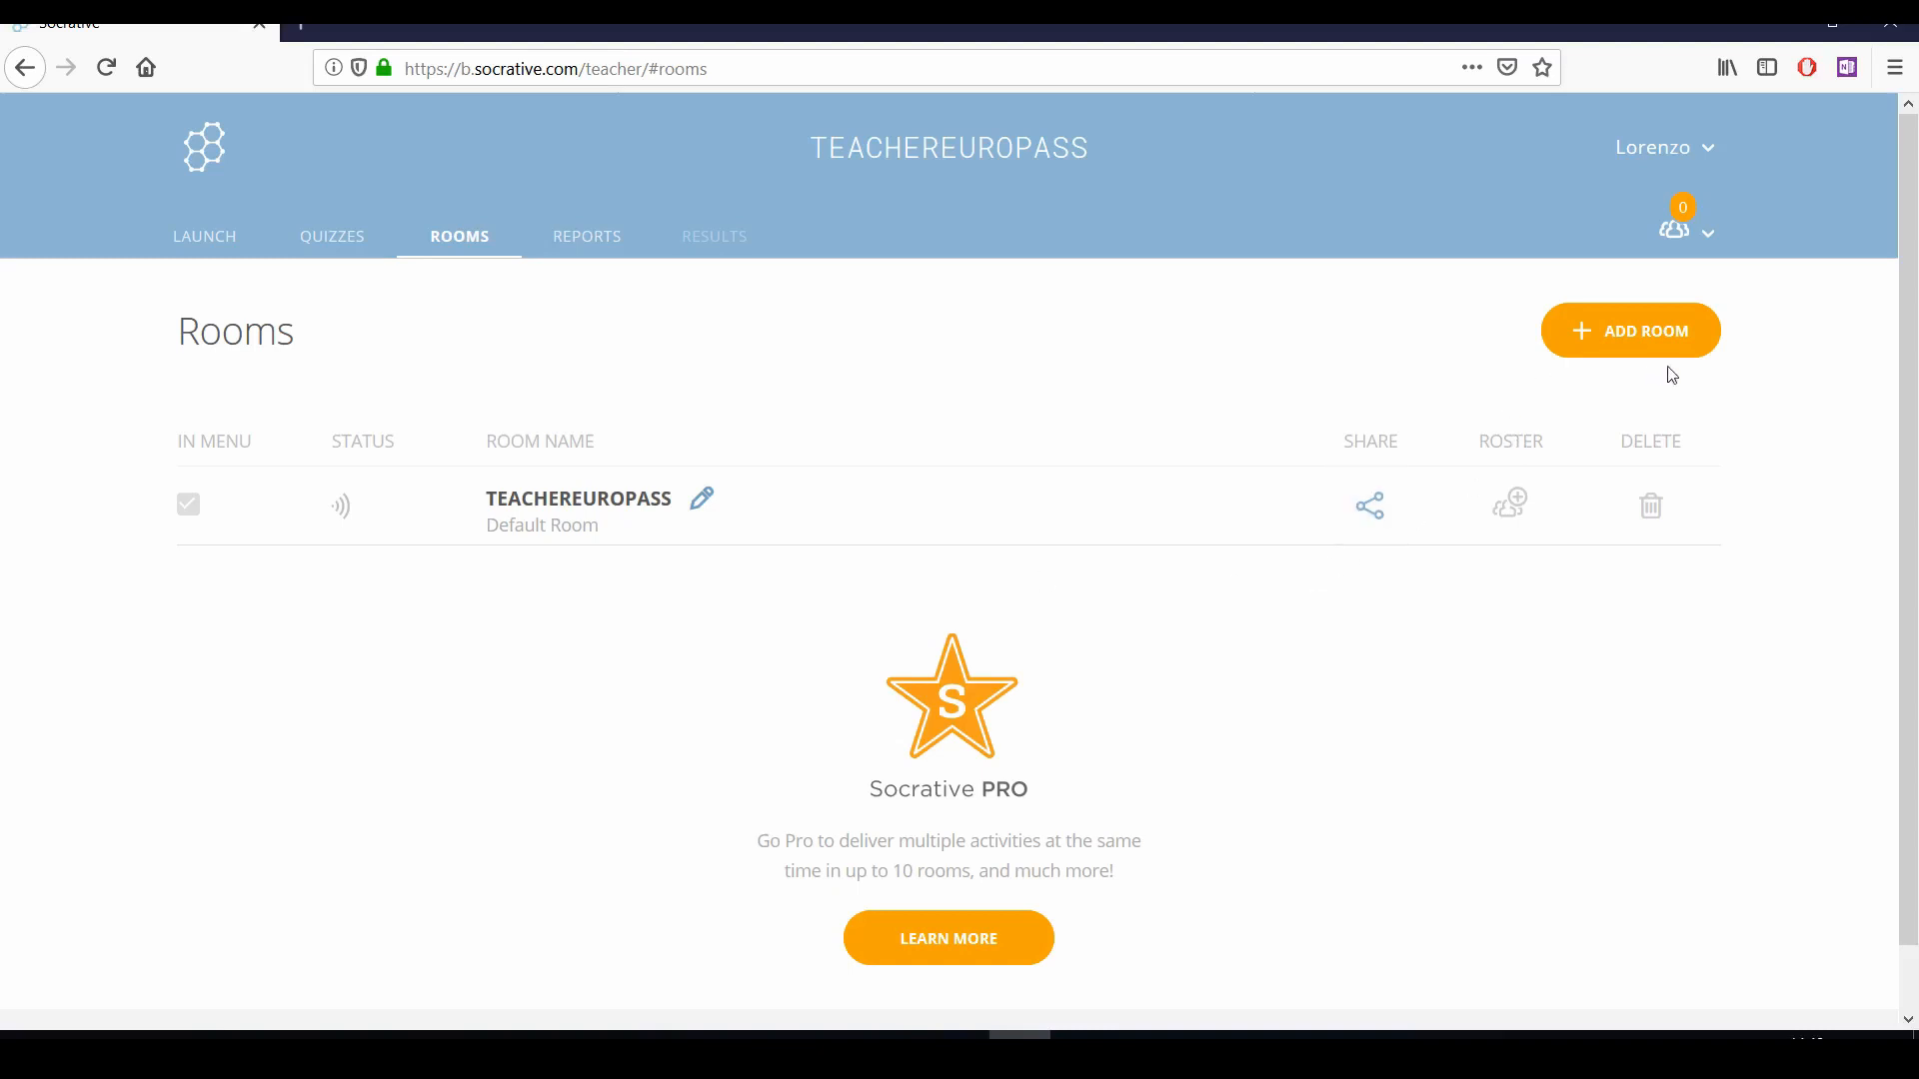
mouse_move(1646, 331)
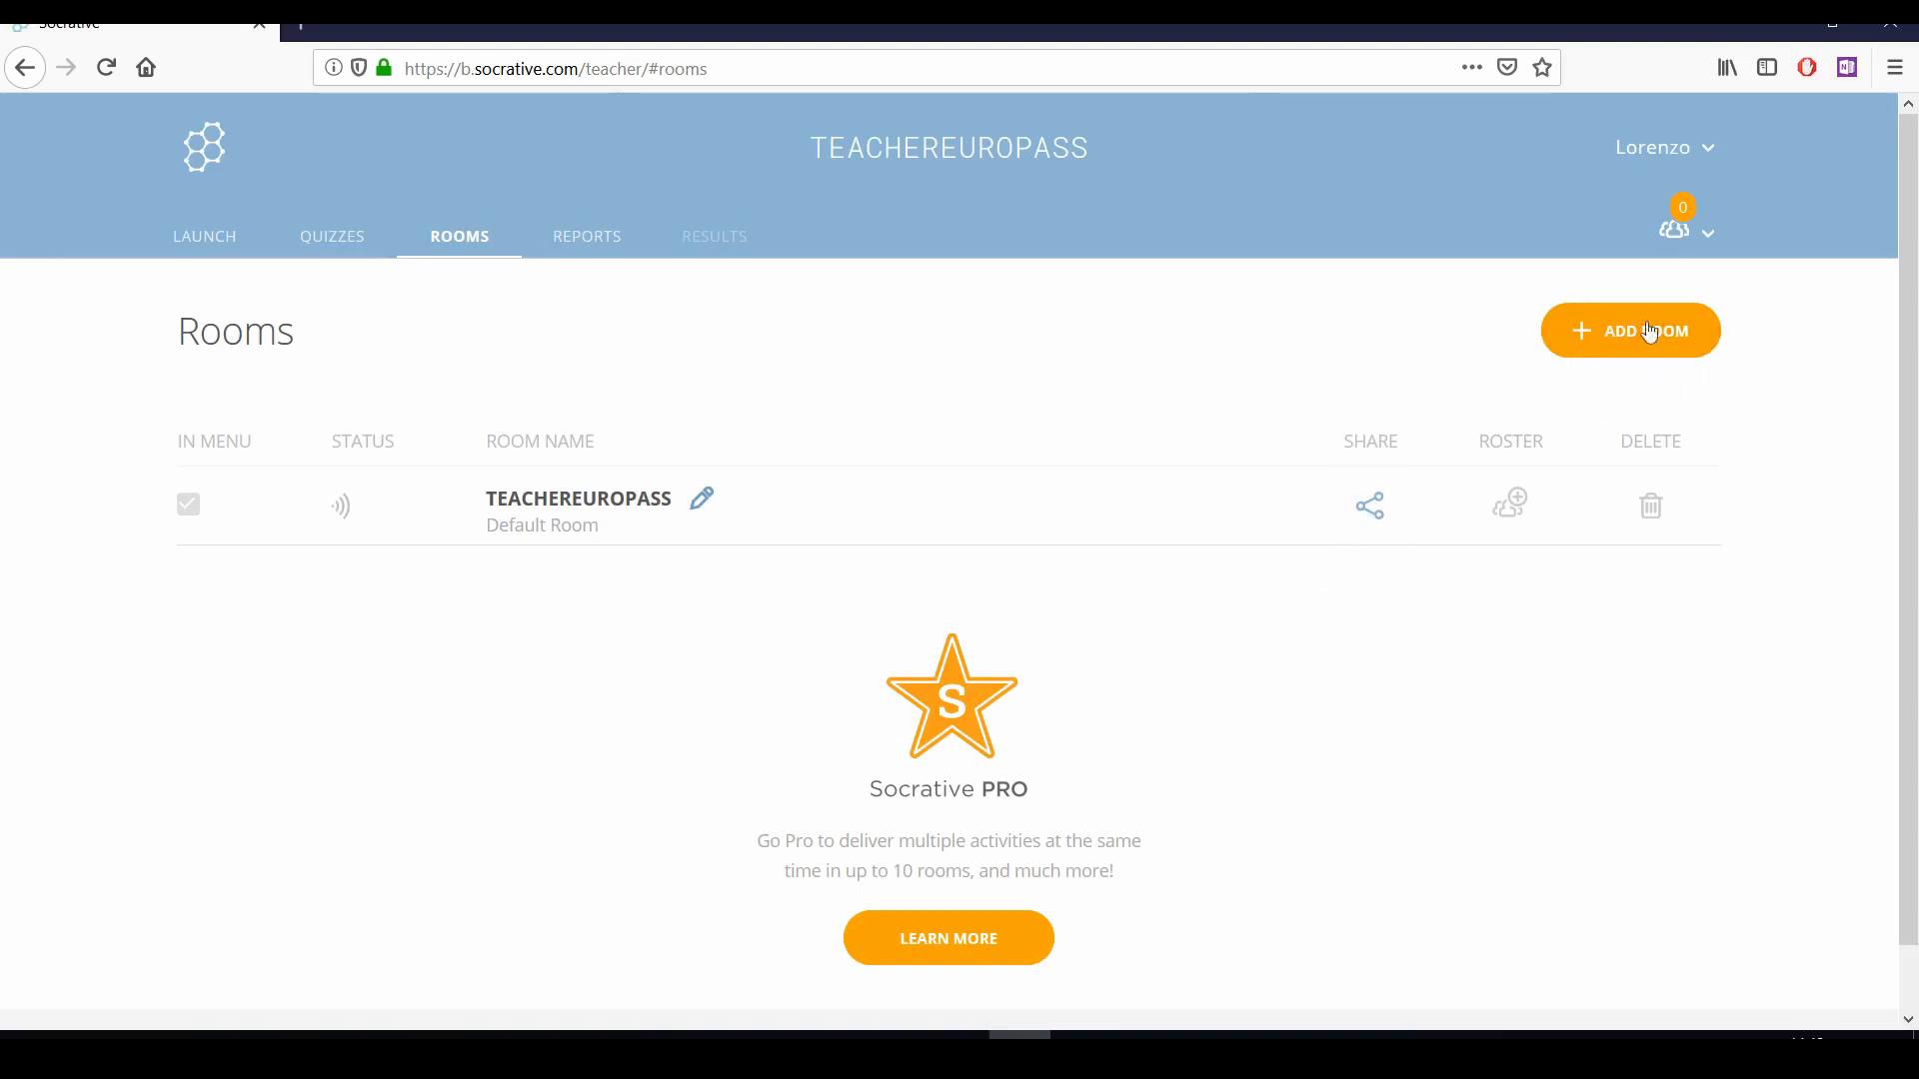
mouse_move(828, 371)
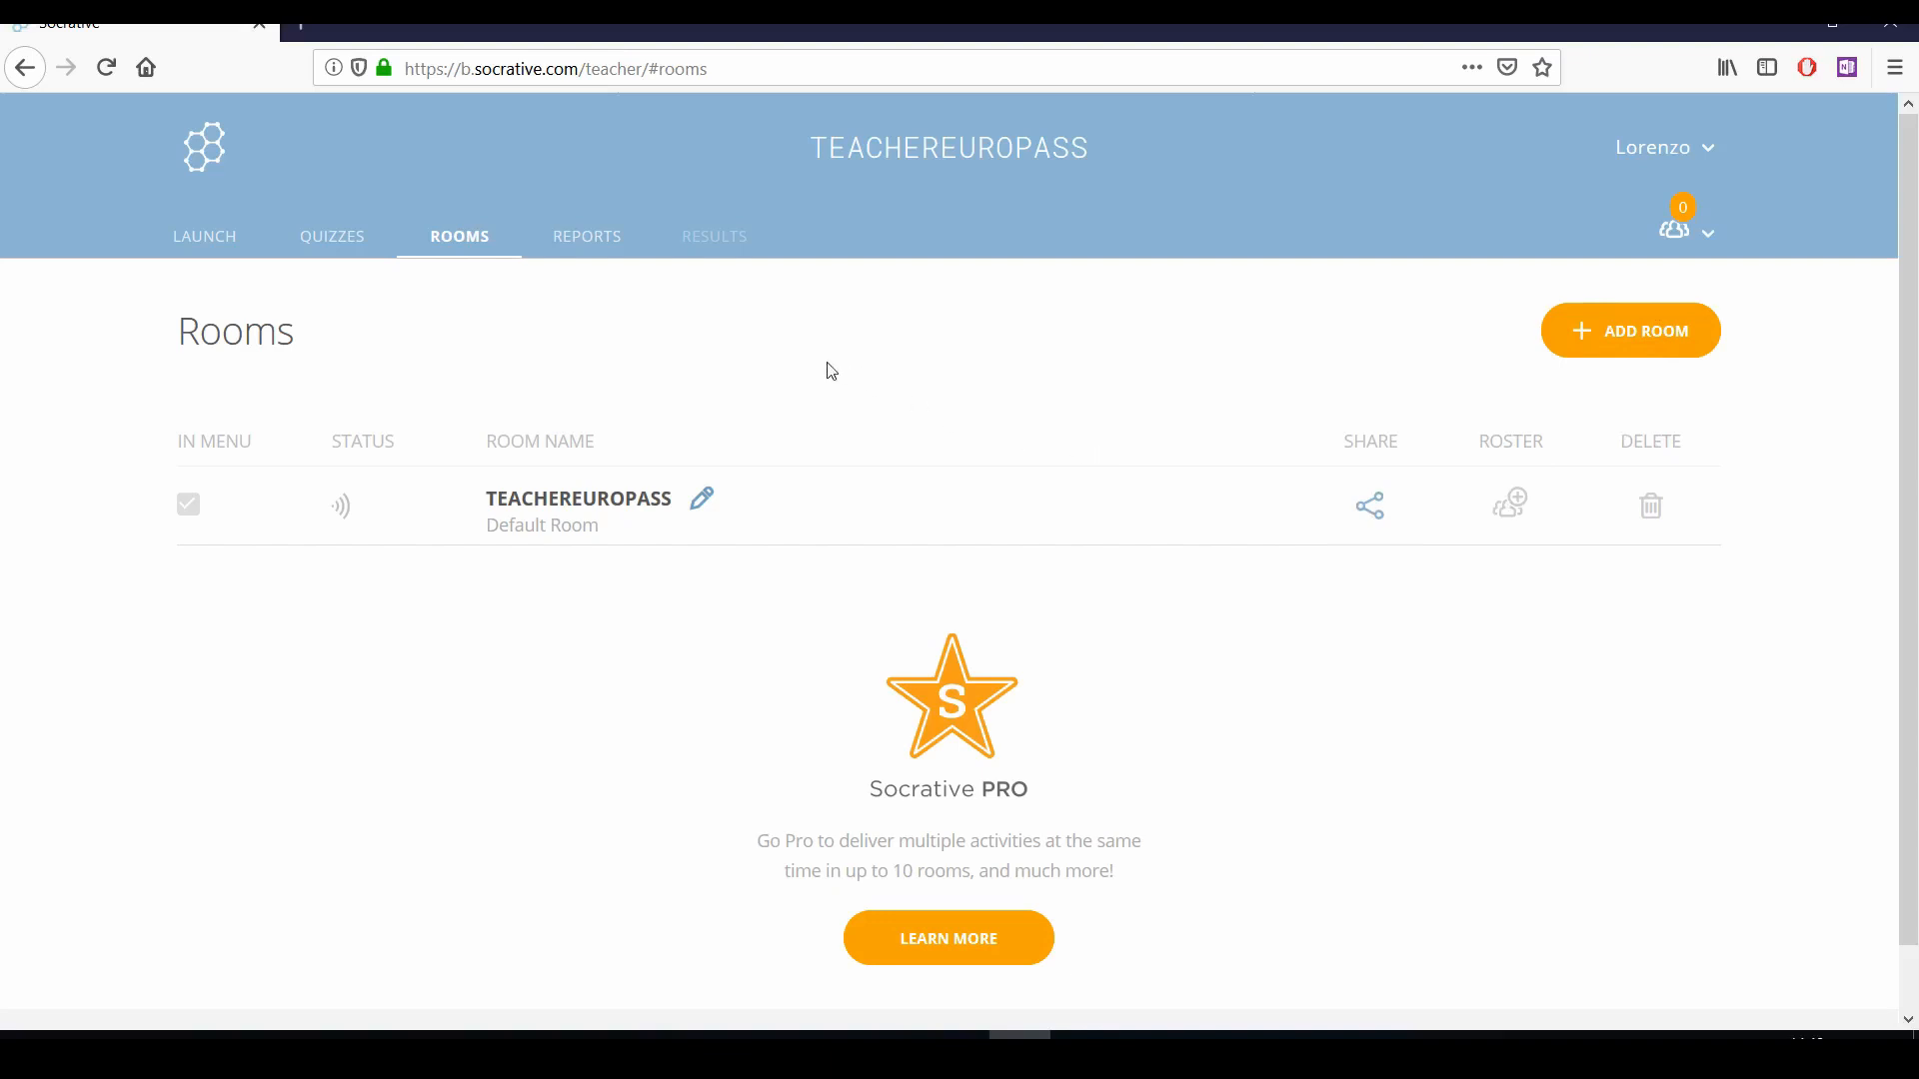
mouse_move(615, 381)
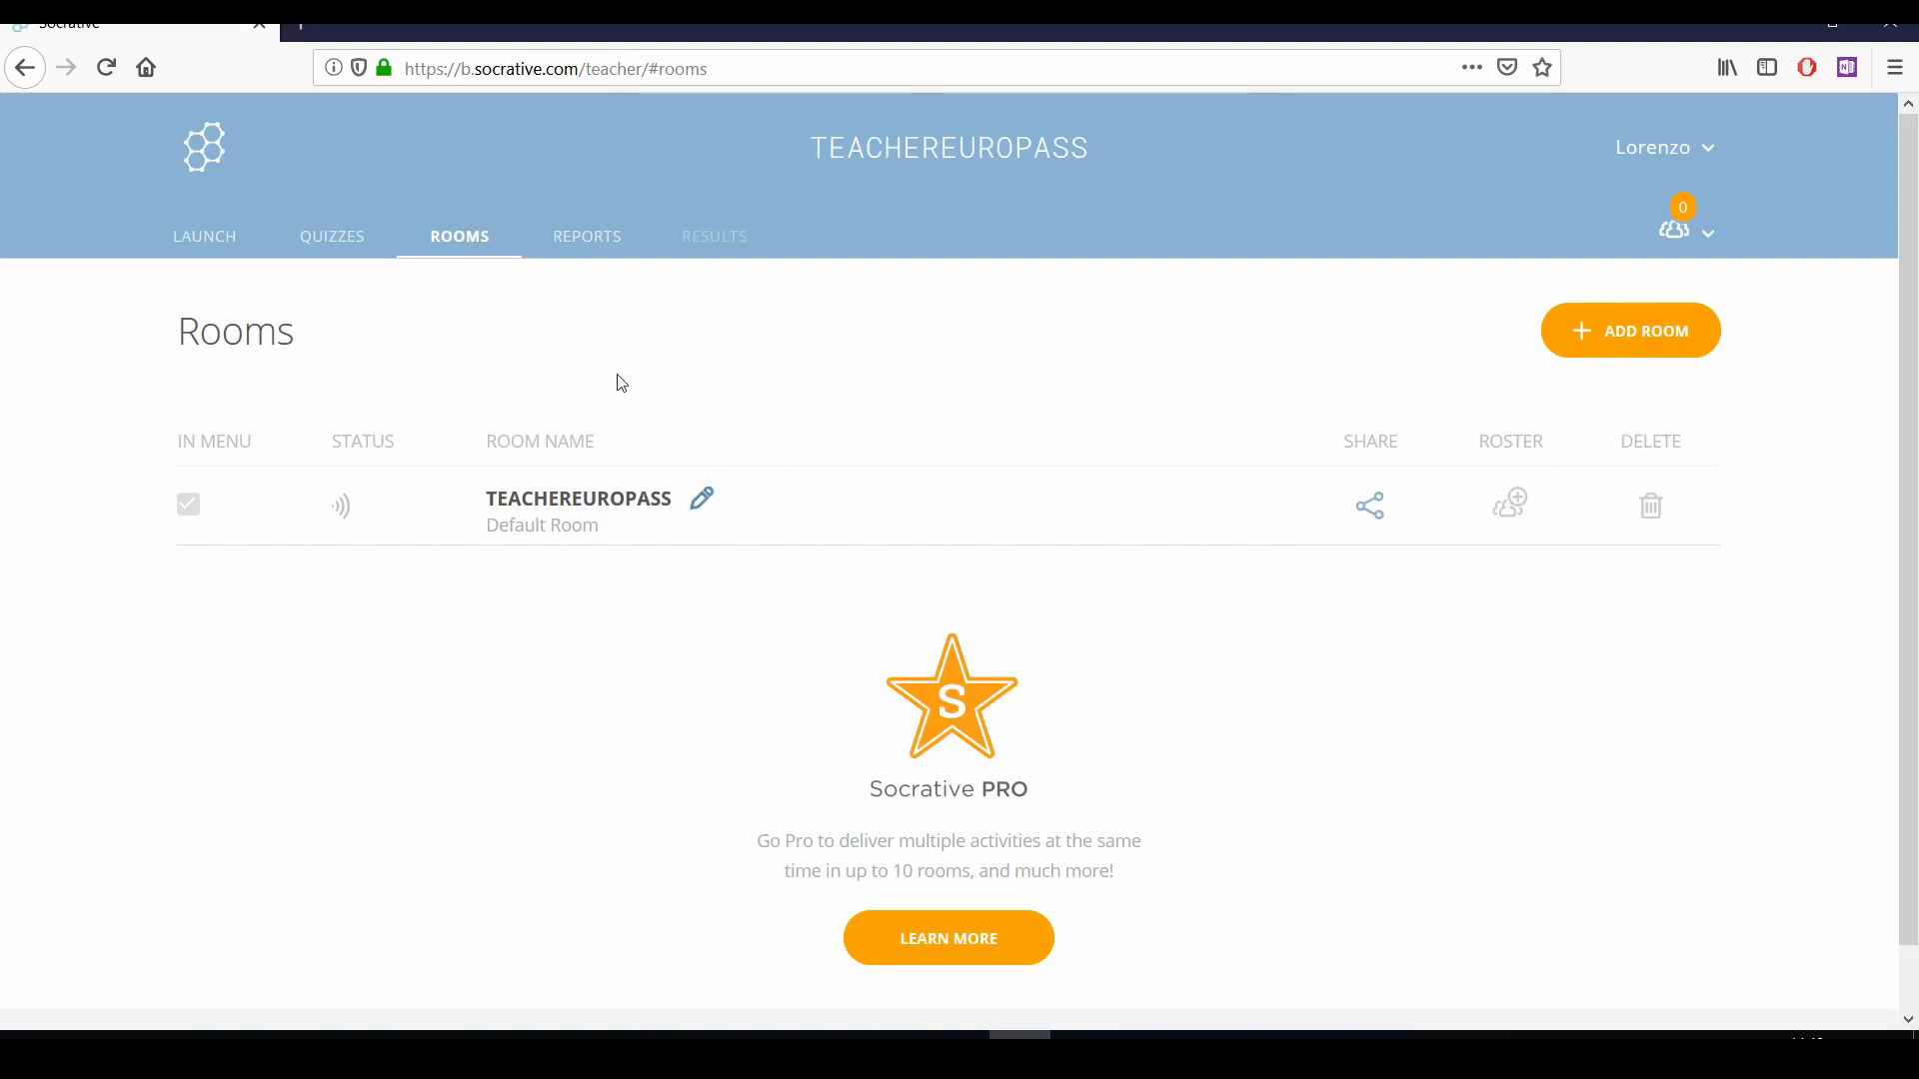
mouse_move(1646, 252)
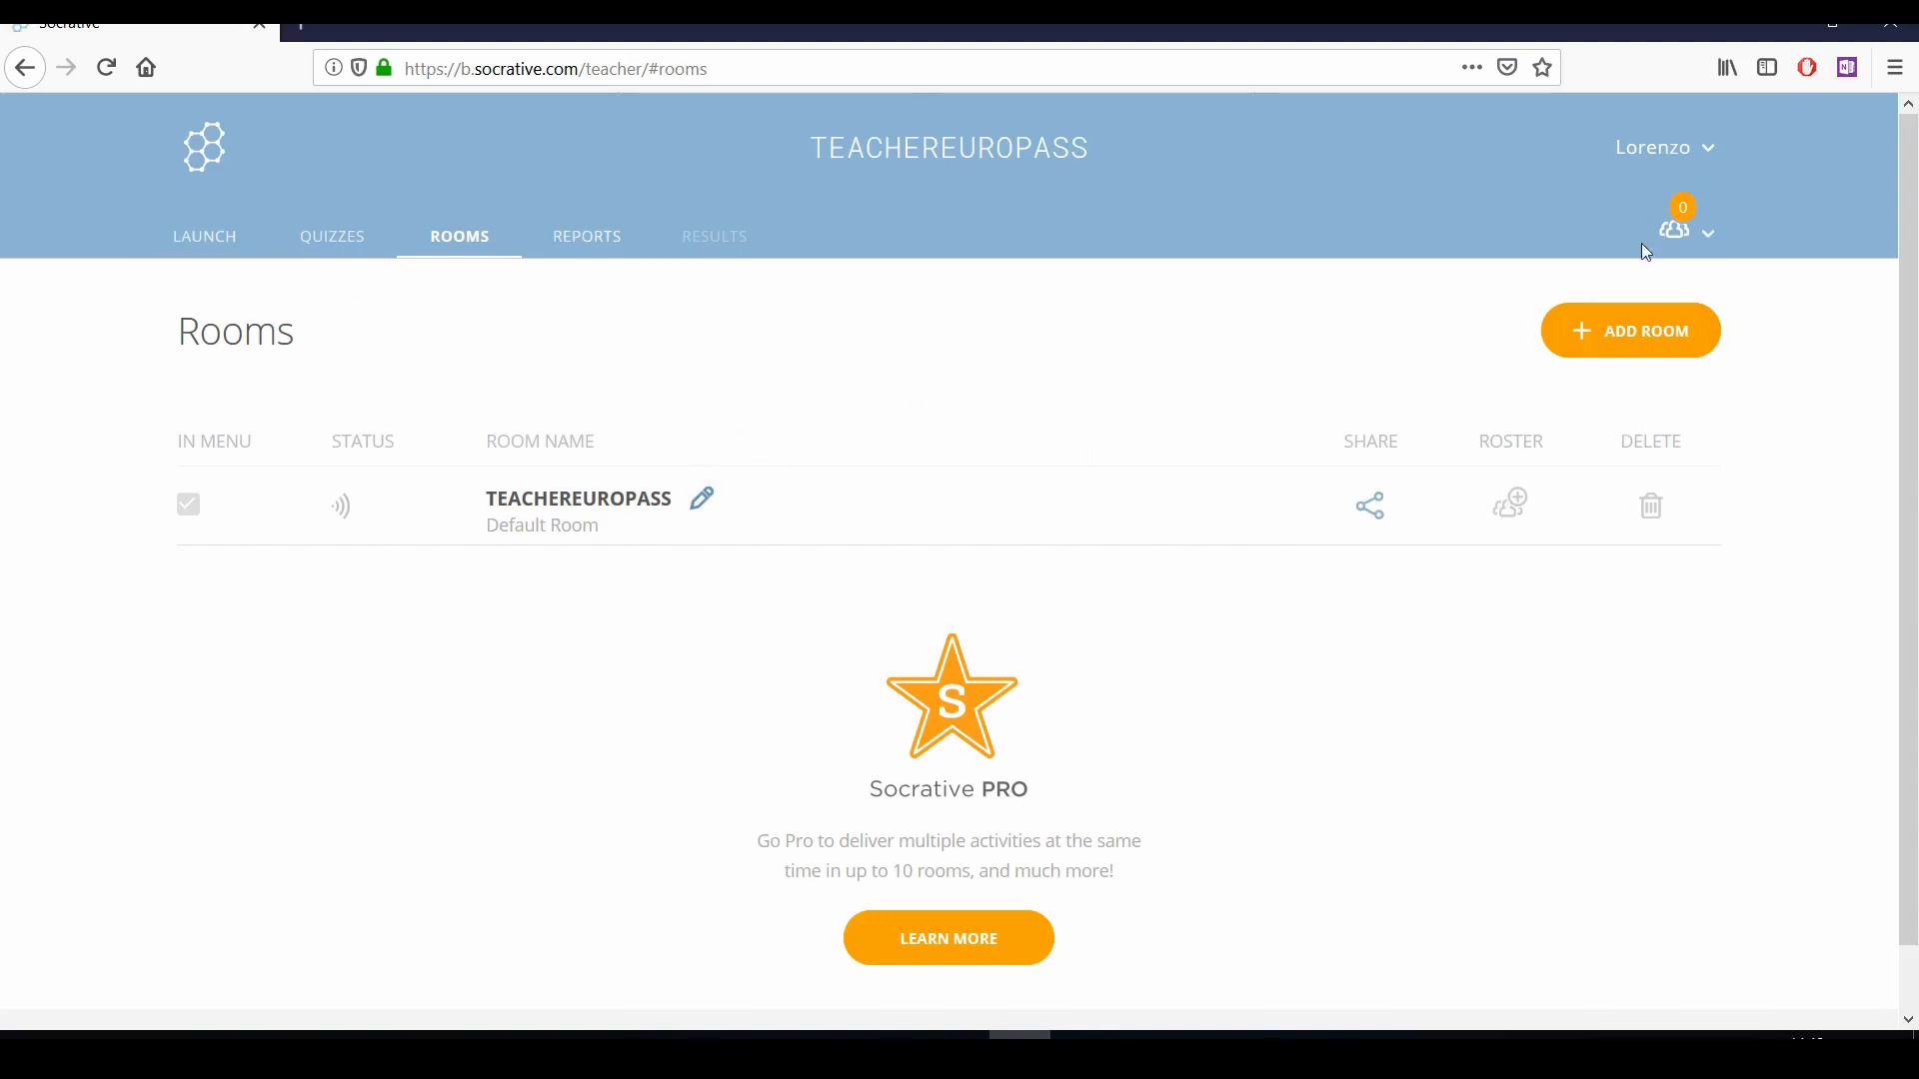
mouse_move(1648, 224)
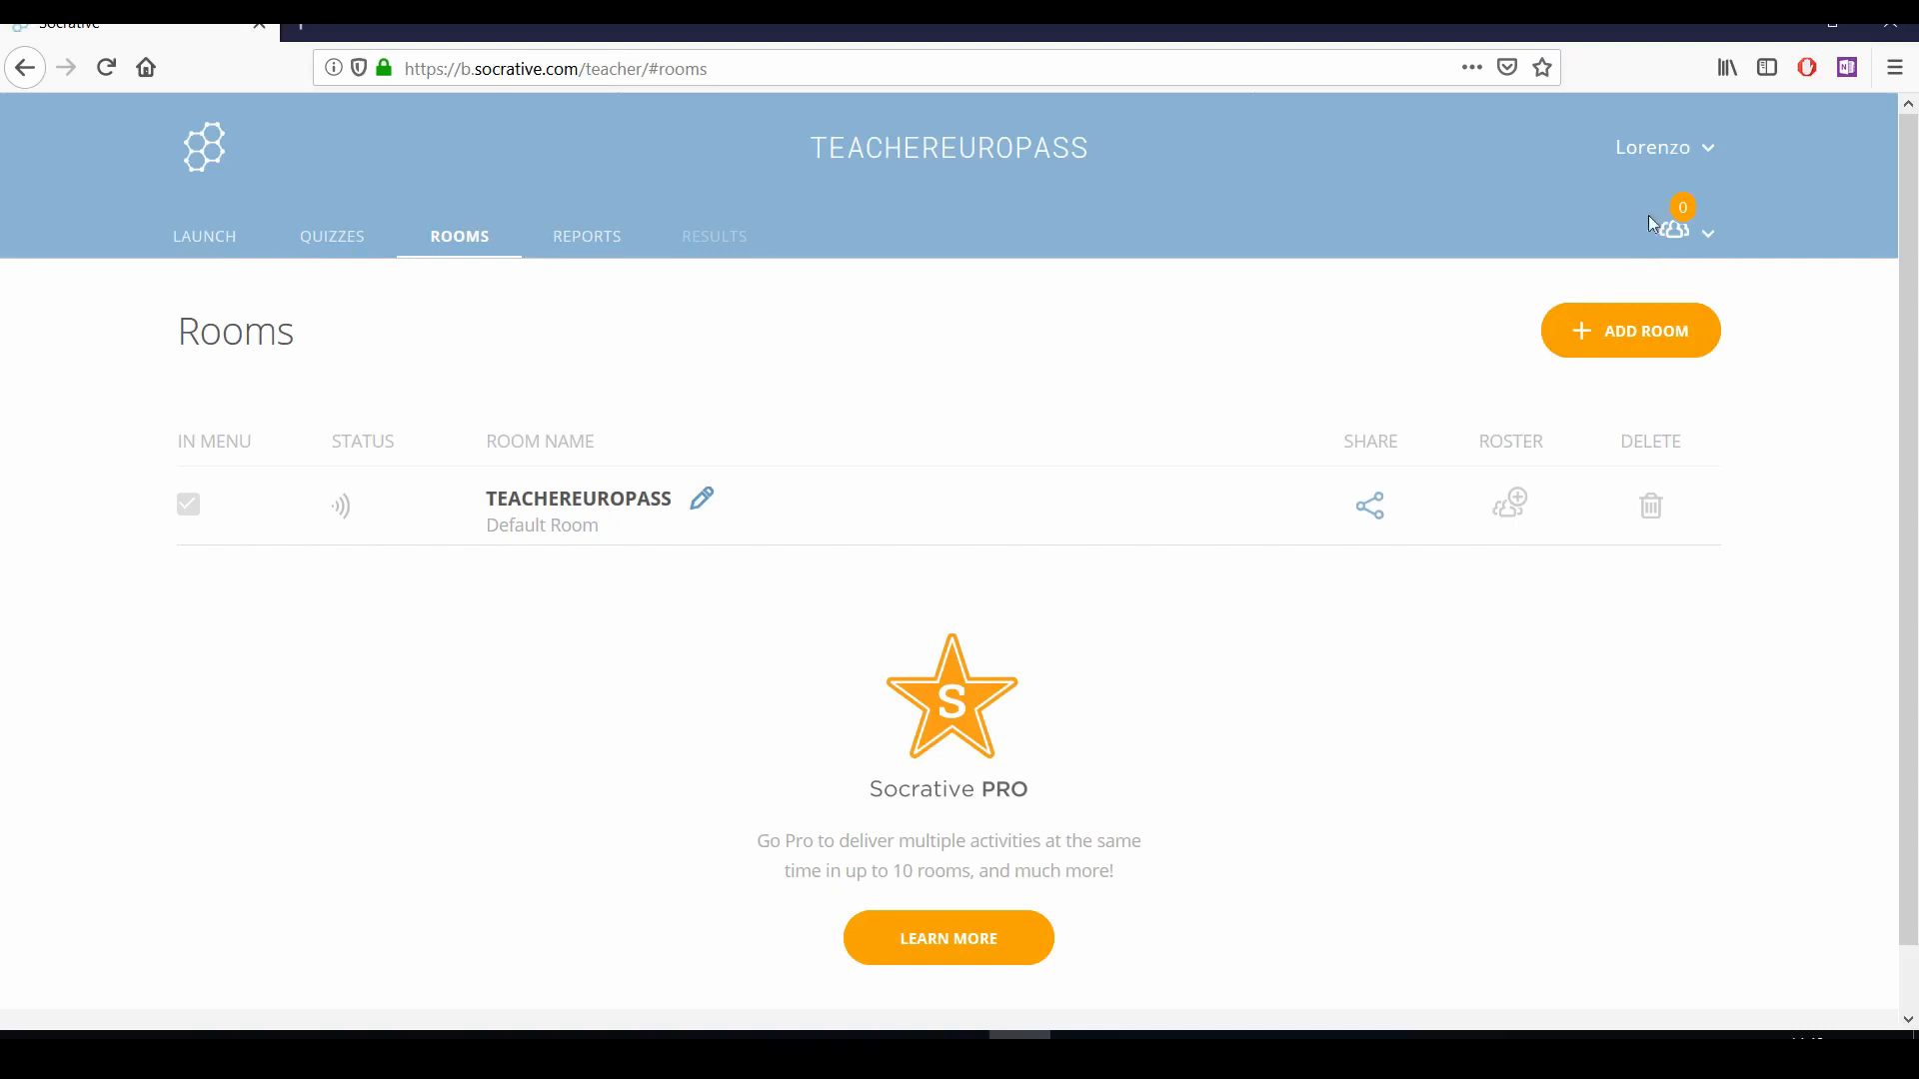
mouse_move(203, 253)
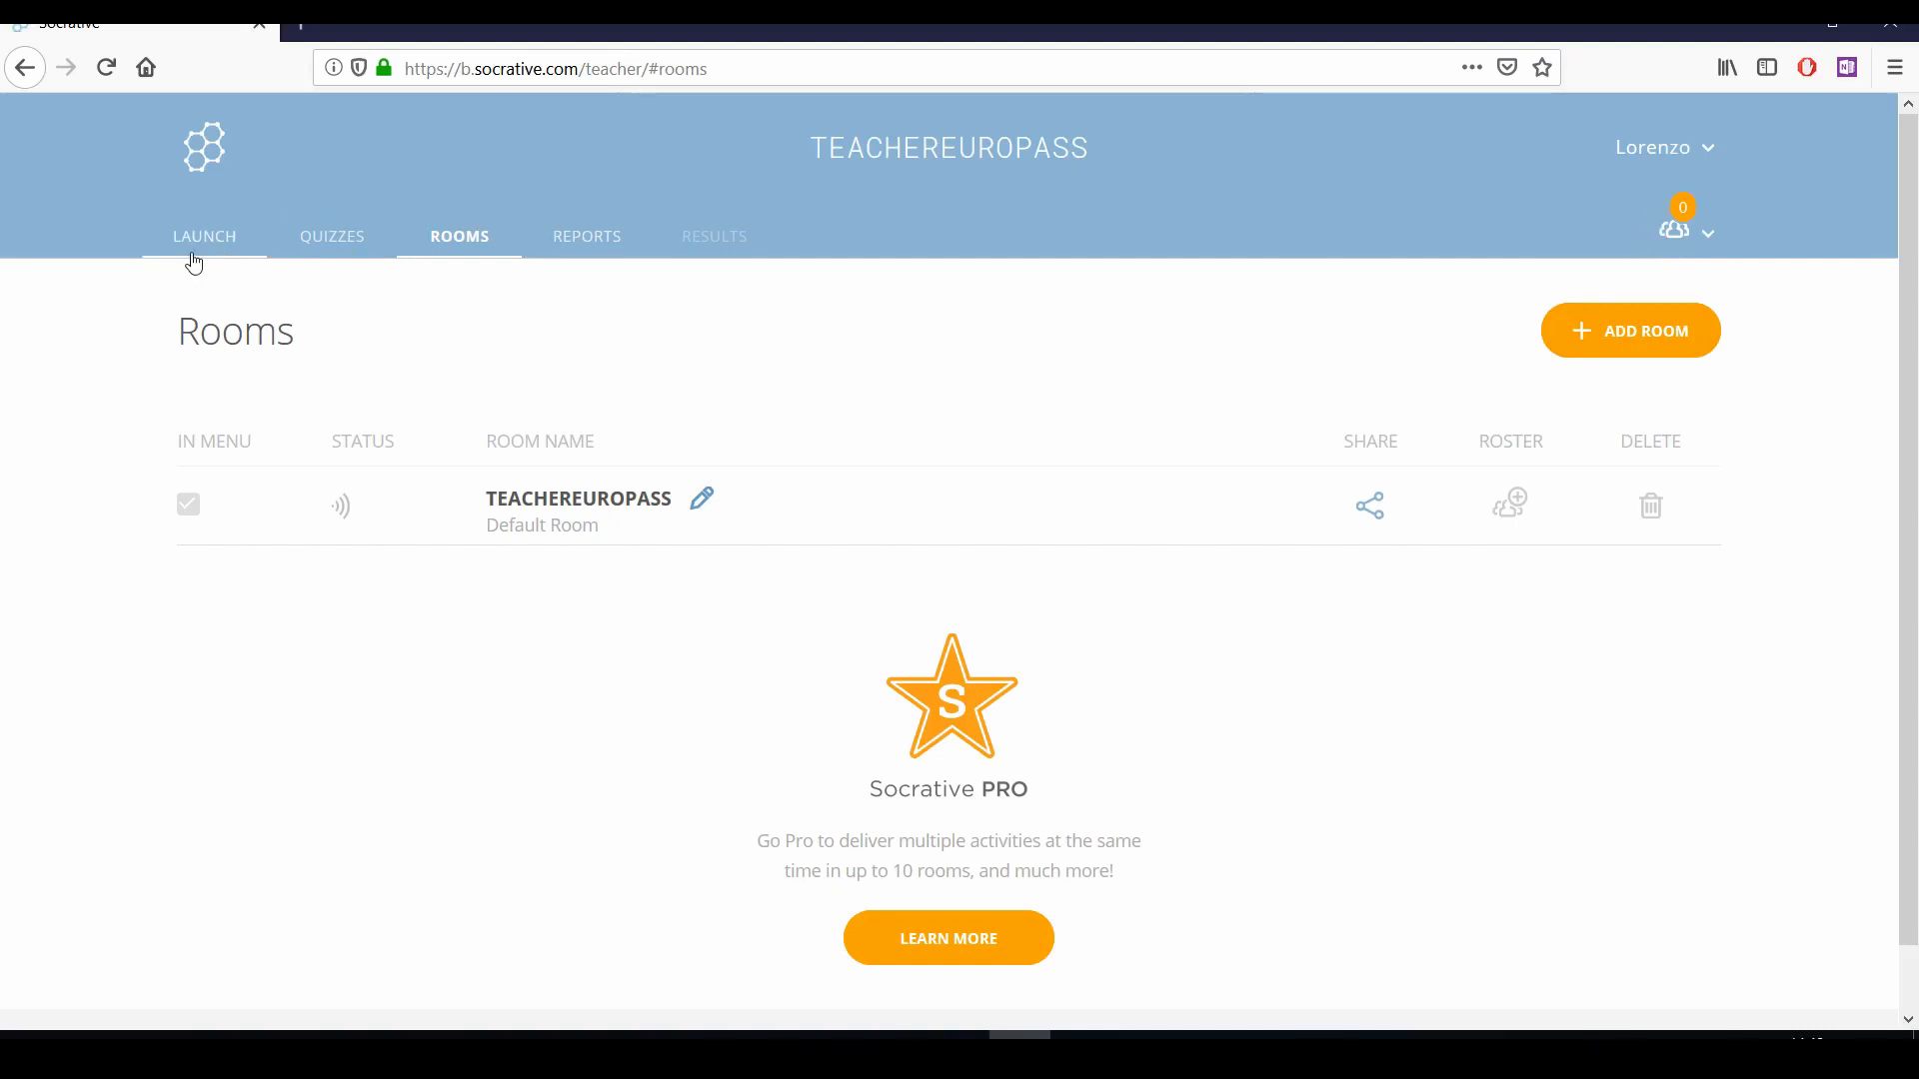